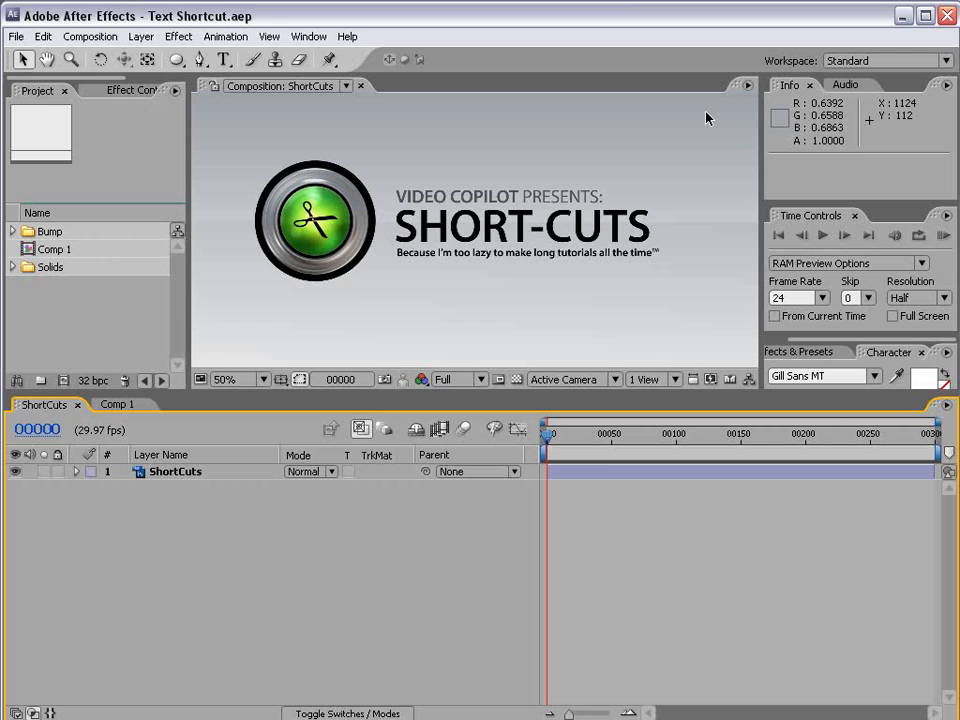
{"action": "mouse_move", "coordinate": [624, 342]}
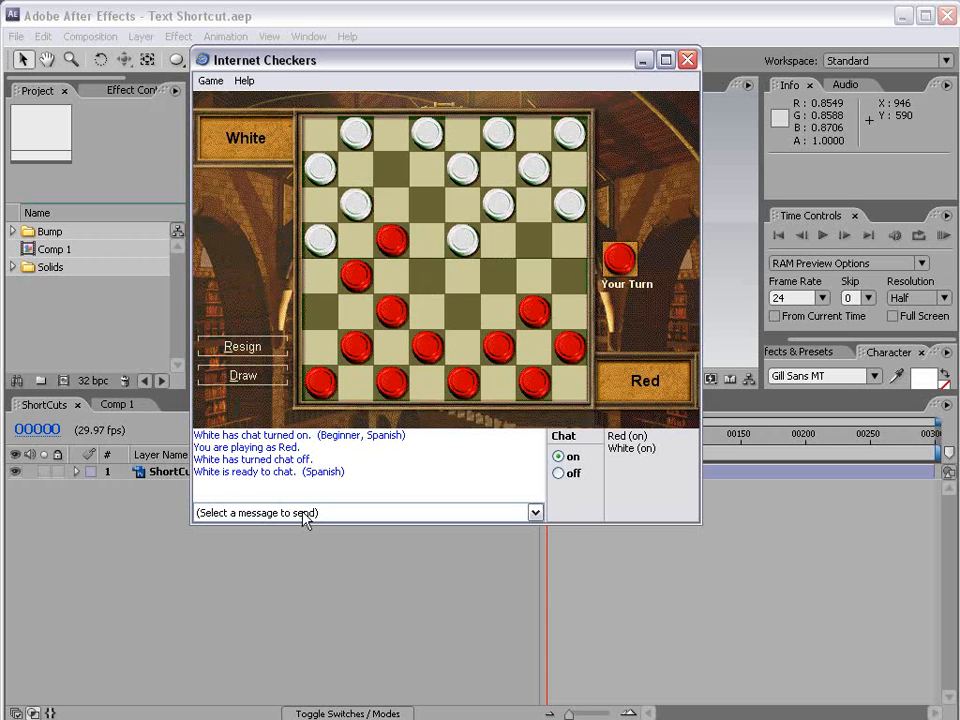
Step: Make a move with a red checker, then leave the Internet Checkers game and confirm
{"action": "left_click", "coordinate": [536, 512]}
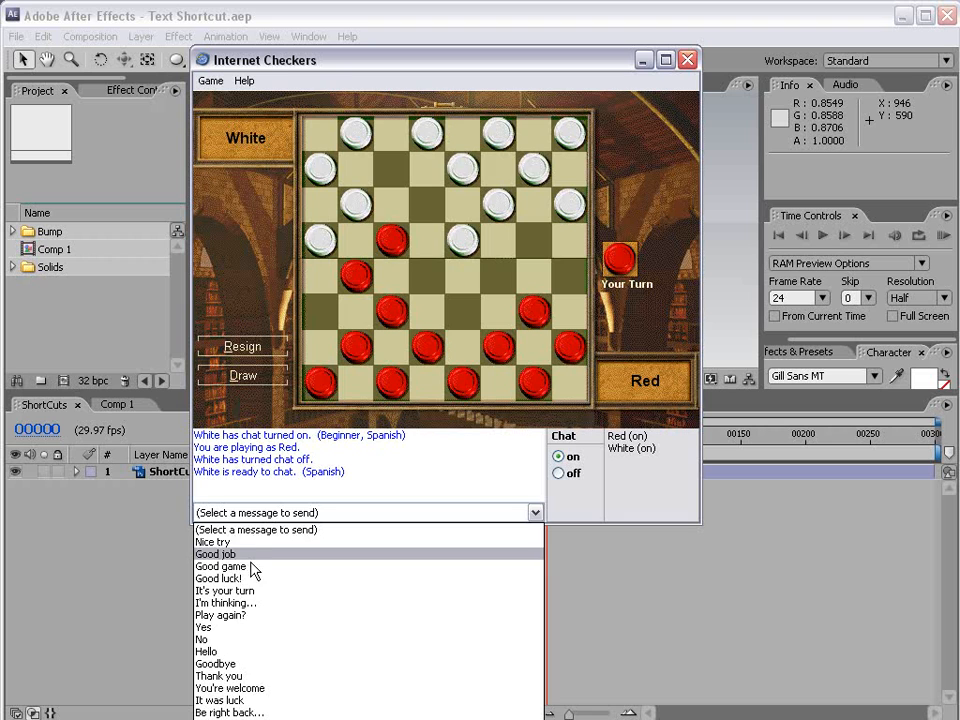
{"action": "mouse_move", "coordinate": [230, 578]}
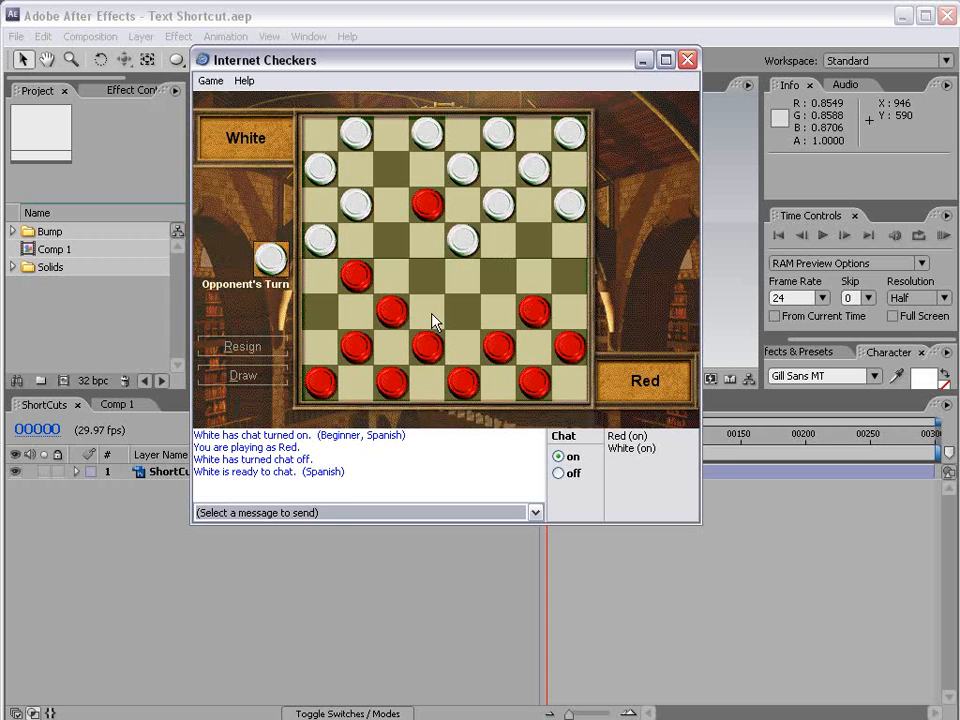
{"action": "left_click", "coordinate": [536, 512]}
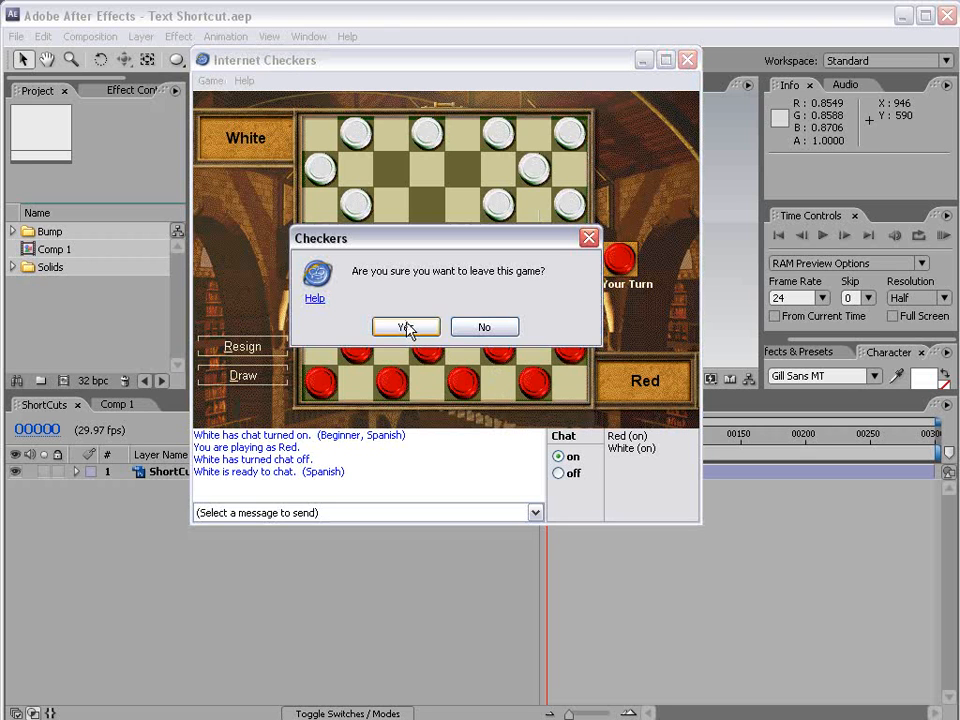
{"action": "left_click", "coordinate": [404, 328]}
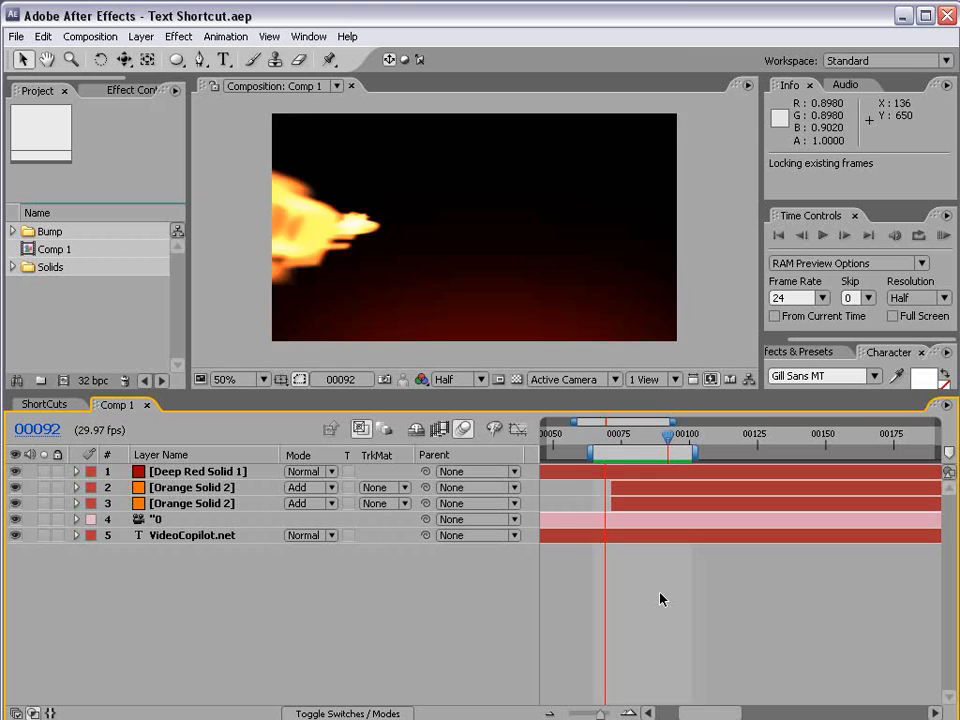
{"action": "left_click", "coordinate": [844, 236]}
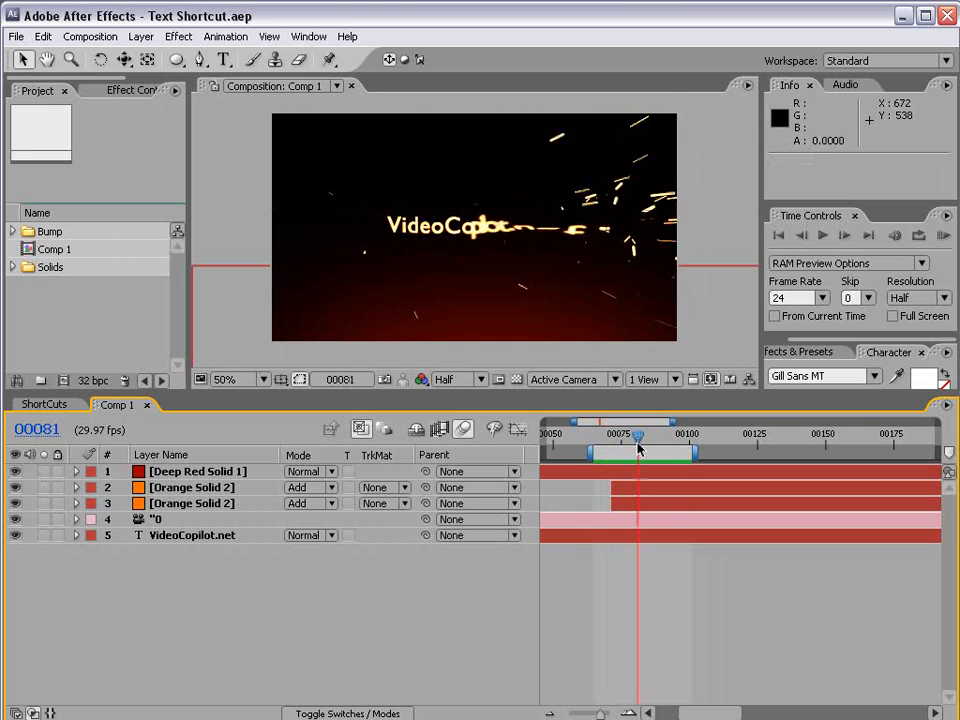
{"action": "left_click_drag", "start_coordinate": [638, 448], "coordinate": [648, 448]}
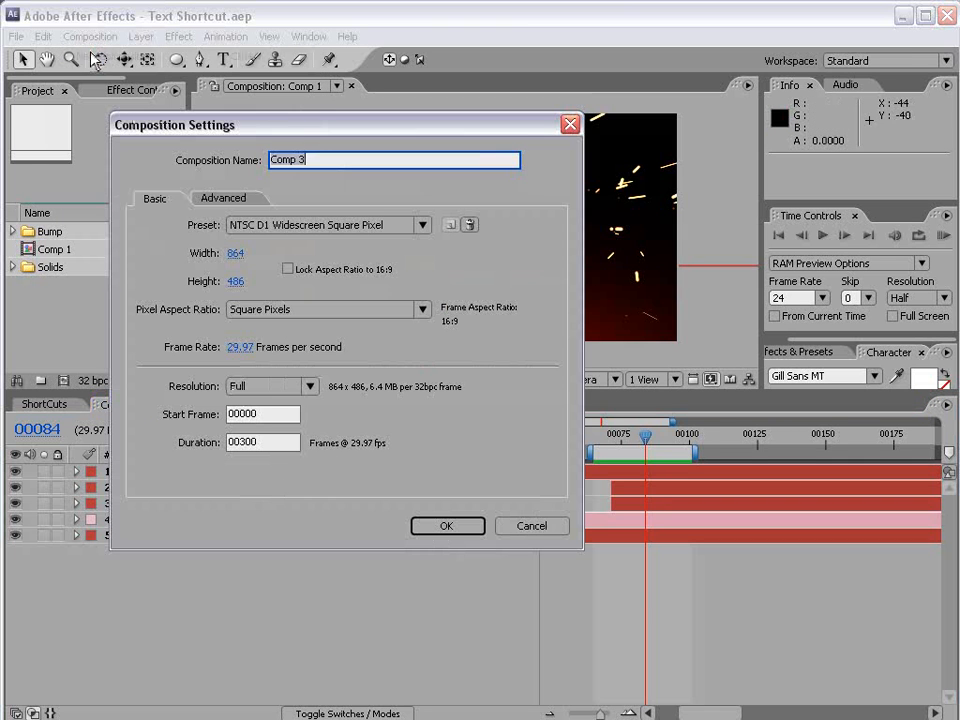
Step: Create Comp 3 from the NTSC D1 Widescreen Square Pixel preset, 300 frames, with time shown as frames
{"action": "left_click", "coordinate": [420, 224]}
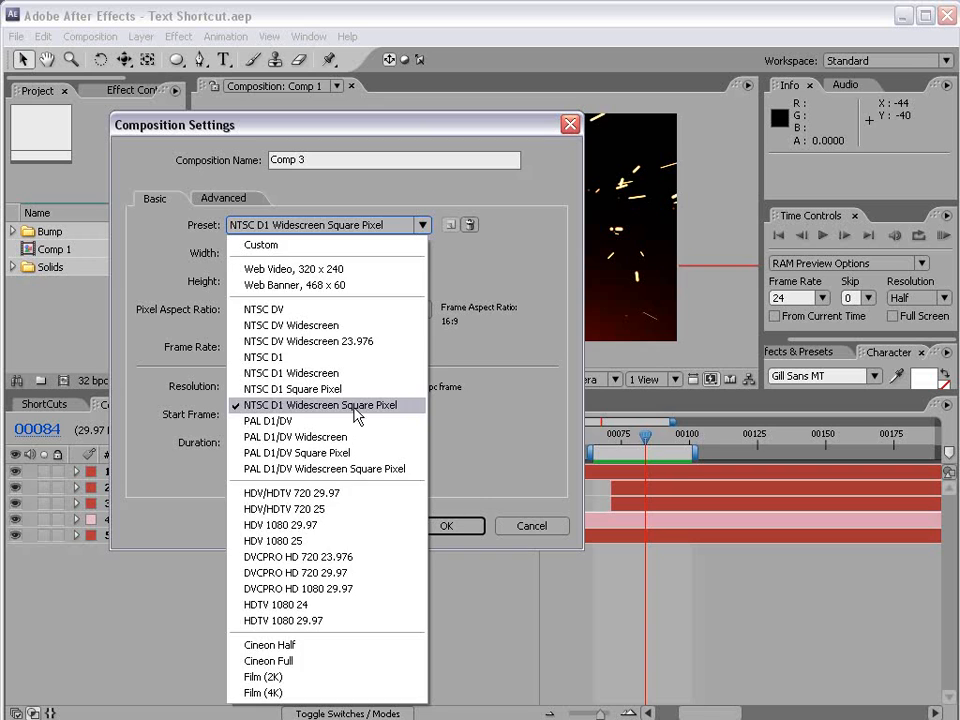
{"action": "left_click", "coordinate": [320, 404]}
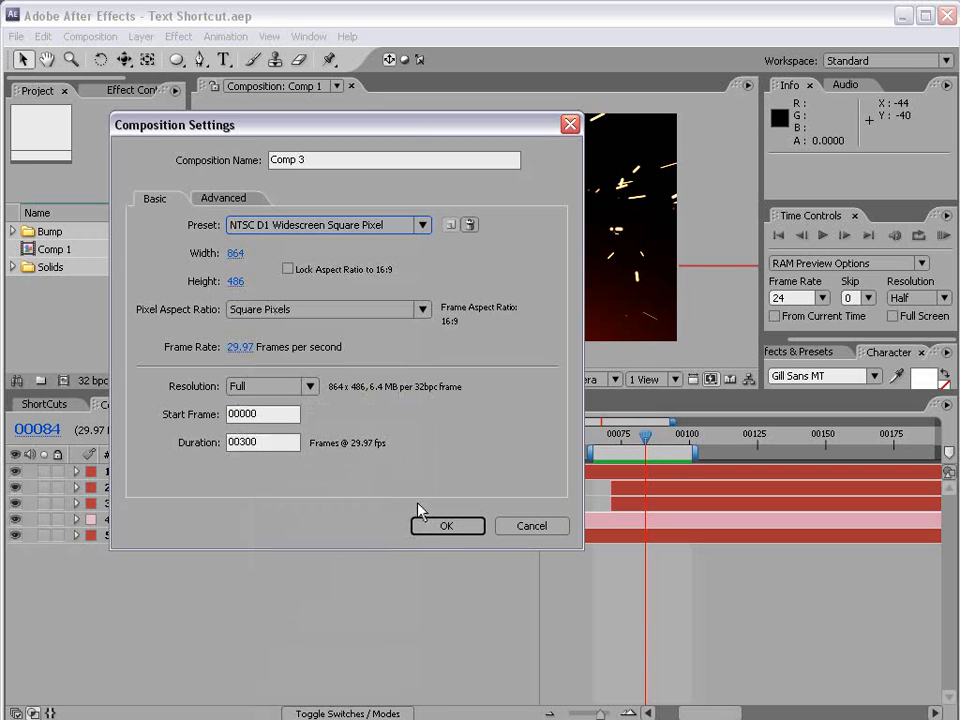
{"action": "left_click", "coordinate": [448, 524]}
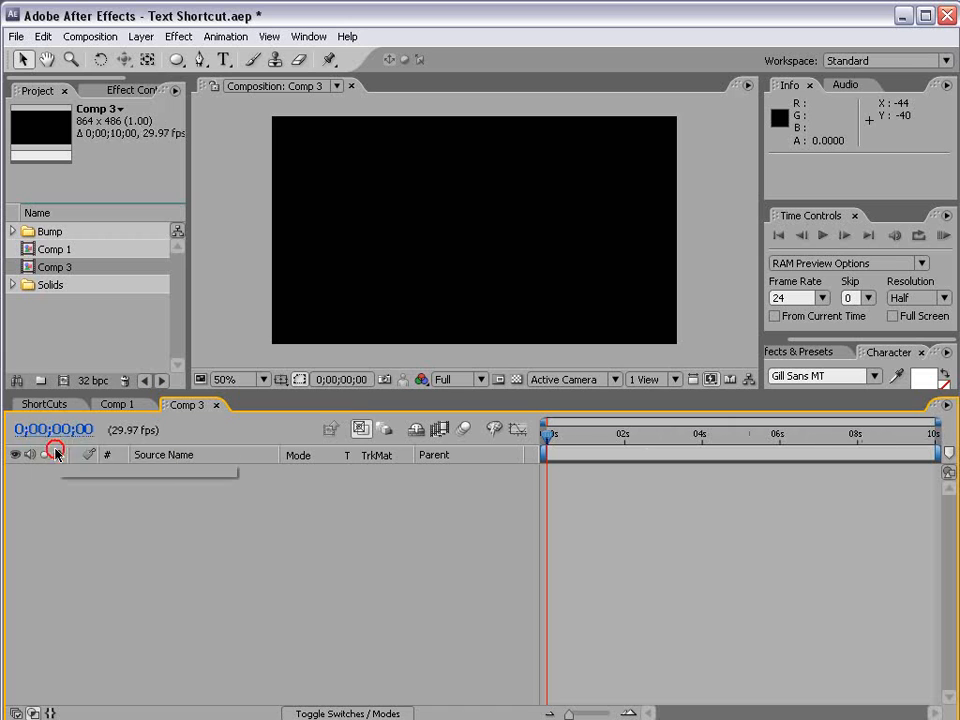
{"action": "left_click", "coordinate": [52, 428]}
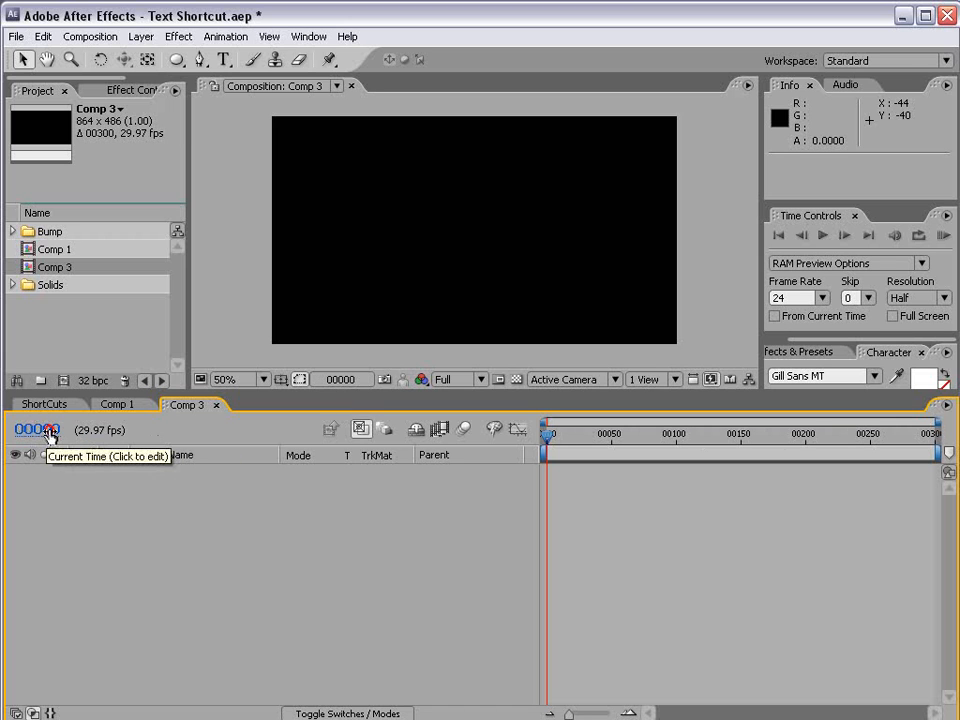
{"action": "mouse_move", "coordinate": [56, 418]}
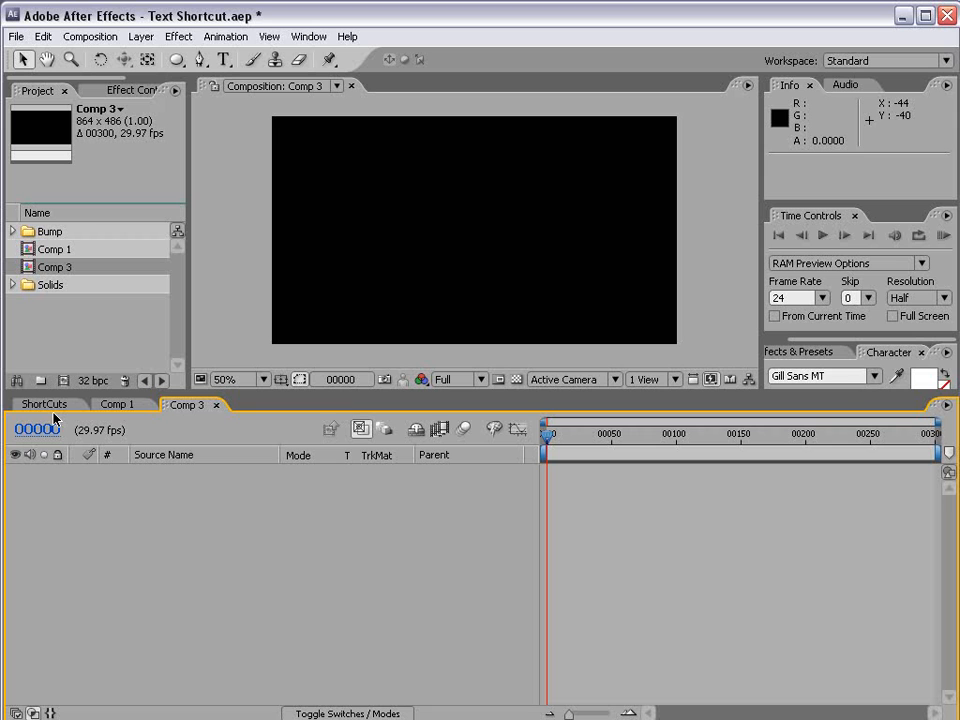
{"action": "left_click", "coordinate": [140, 36]}
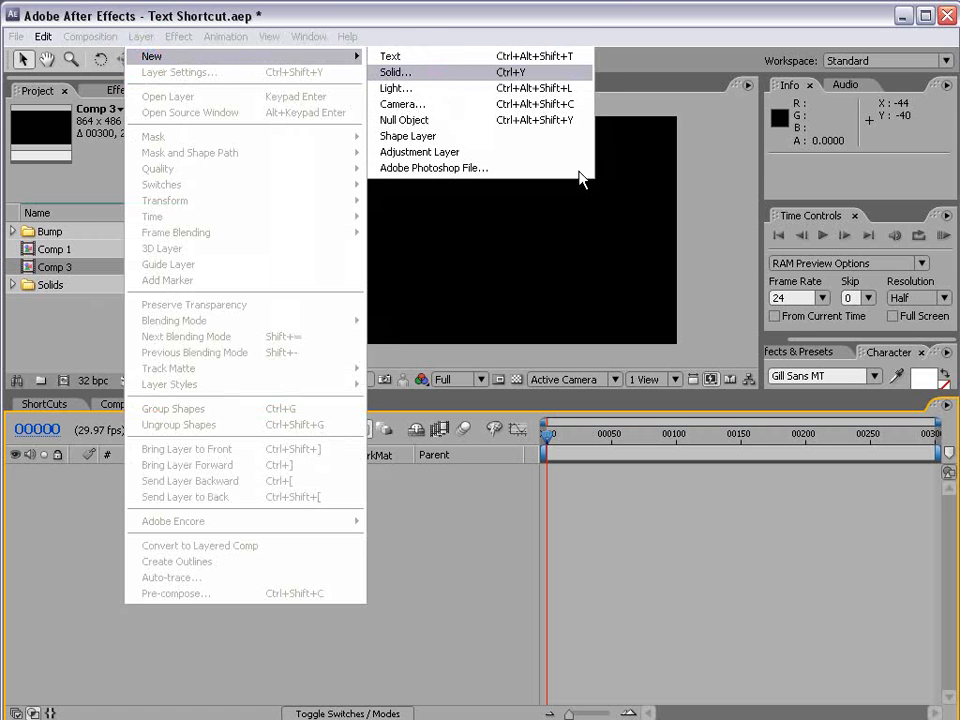
Step: Add a full-frame red solid layer and then a black solid layer to Comp 3
{"action": "left_click", "coordinate": [394, 72]}
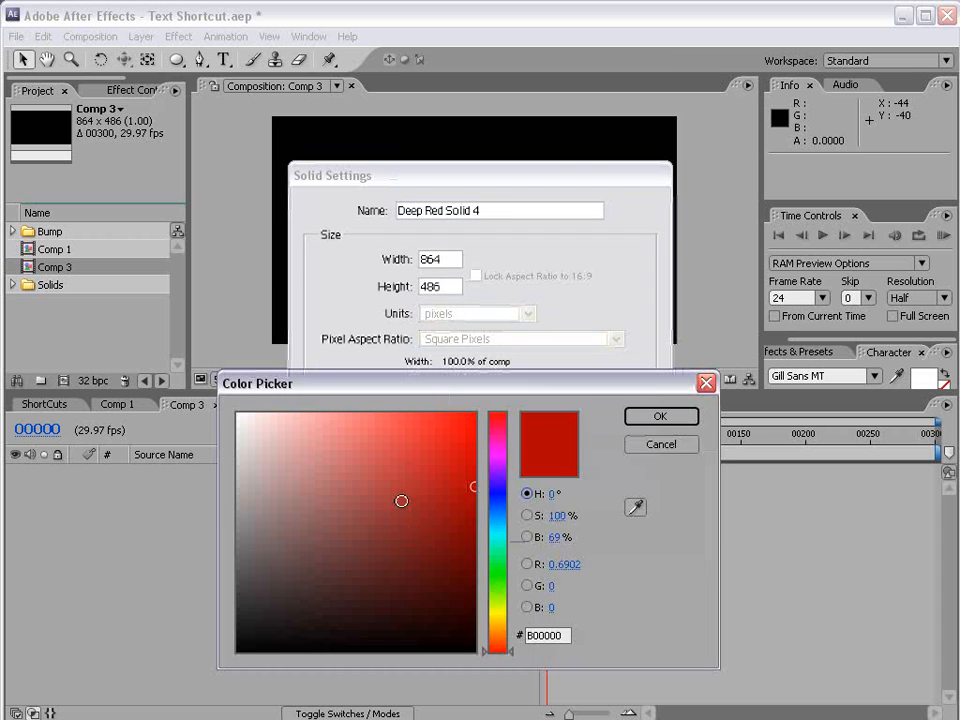
{"action": "left_click", "coordinate": [660, 416]}
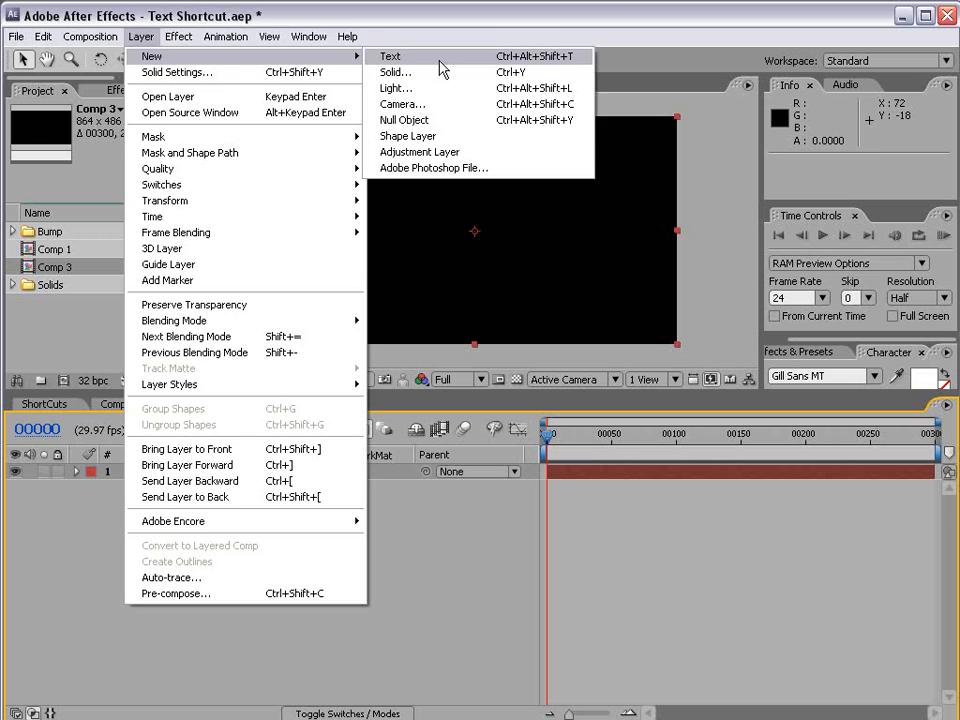
{"action": "left_click", "coordinate": [396, 72]}
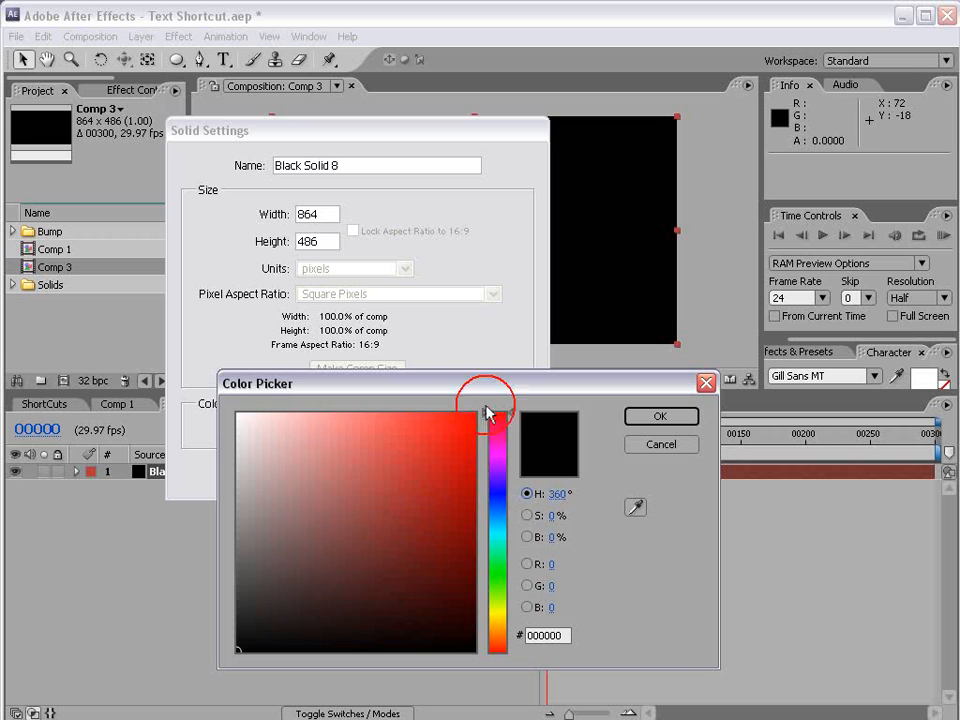
{"action": "left_click", "coordinate": [660, 416]}
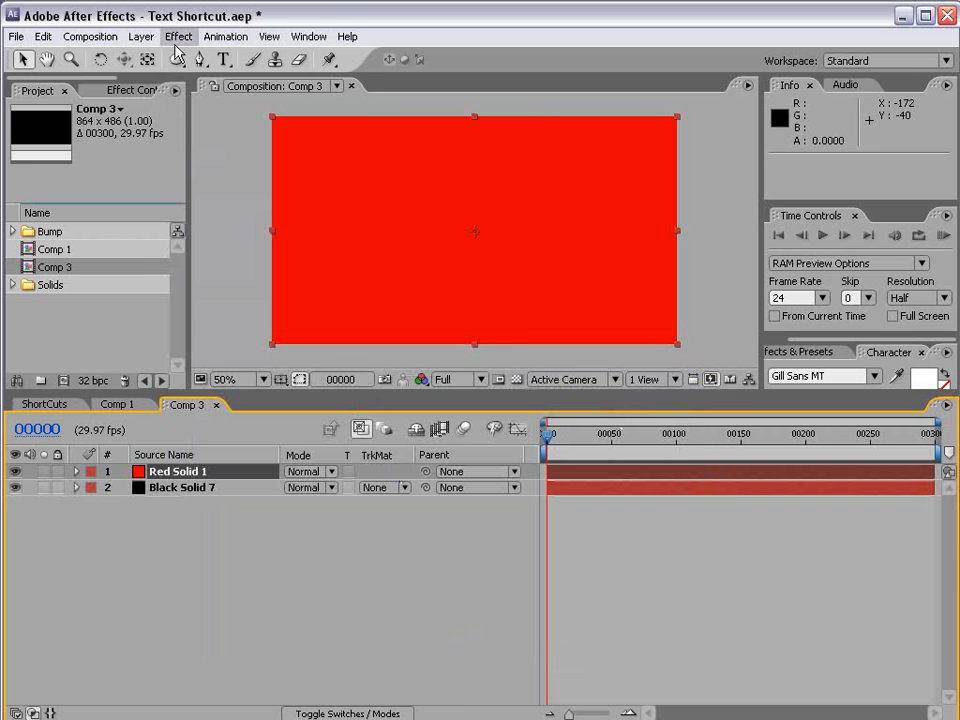
Step: Mask Red Solid 1 with a feathered ellipse near the bottom and lower its opacity to 44%
{"action": "left_click", "coordinate": [240, 380]}
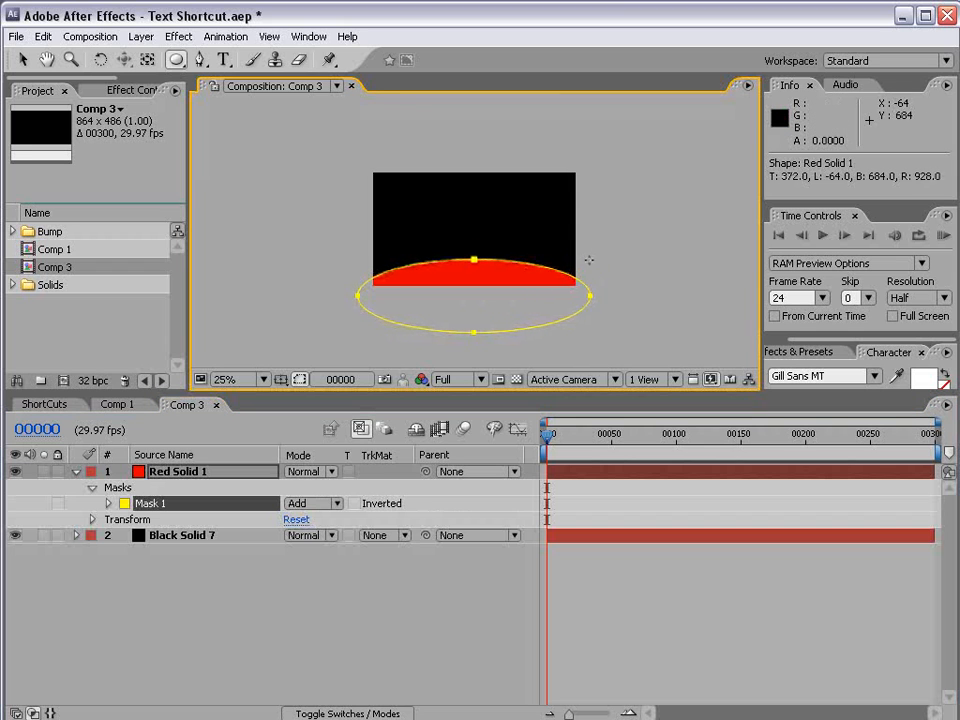
{"action": "left_click", "coordinate": [108, 488]}
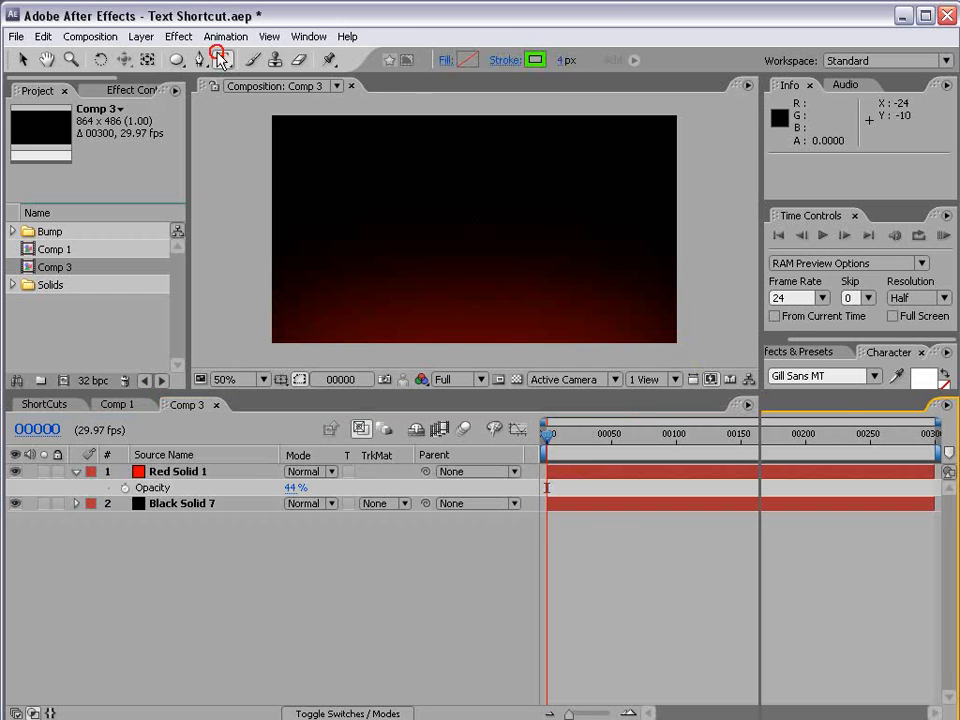
Step: Add a text layer reading 'VIDEO COPILOT' over the red glow and finish editing it
{"action": "left_click", "coordinate": [224, 60]}
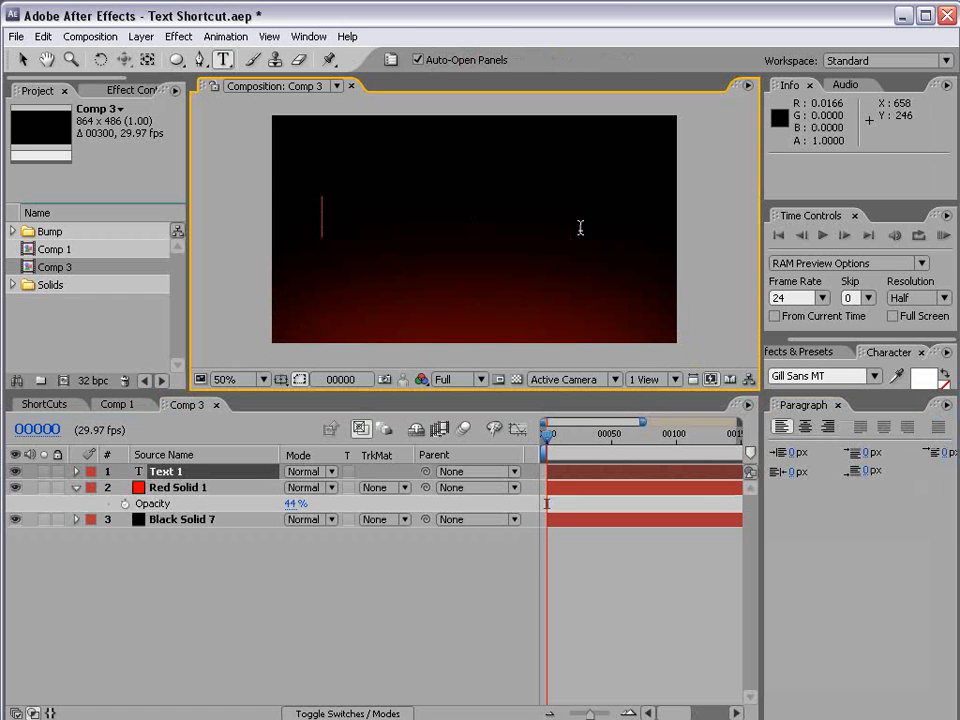
{"action": "type", "text": "VIDEO COPI"}
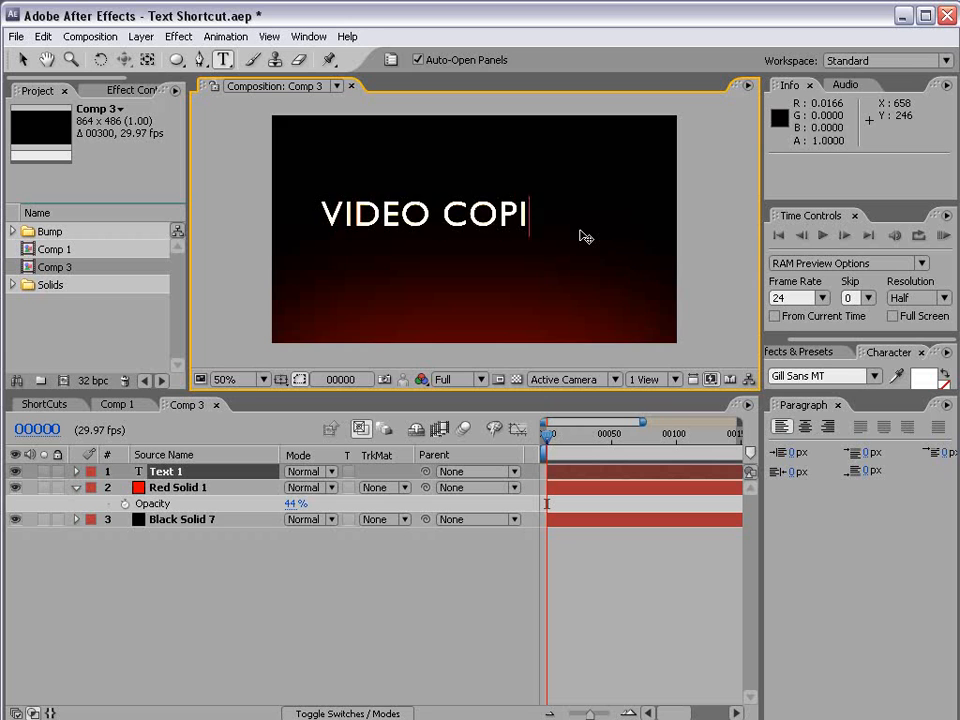
{"action": "type", "text": "LOT"}
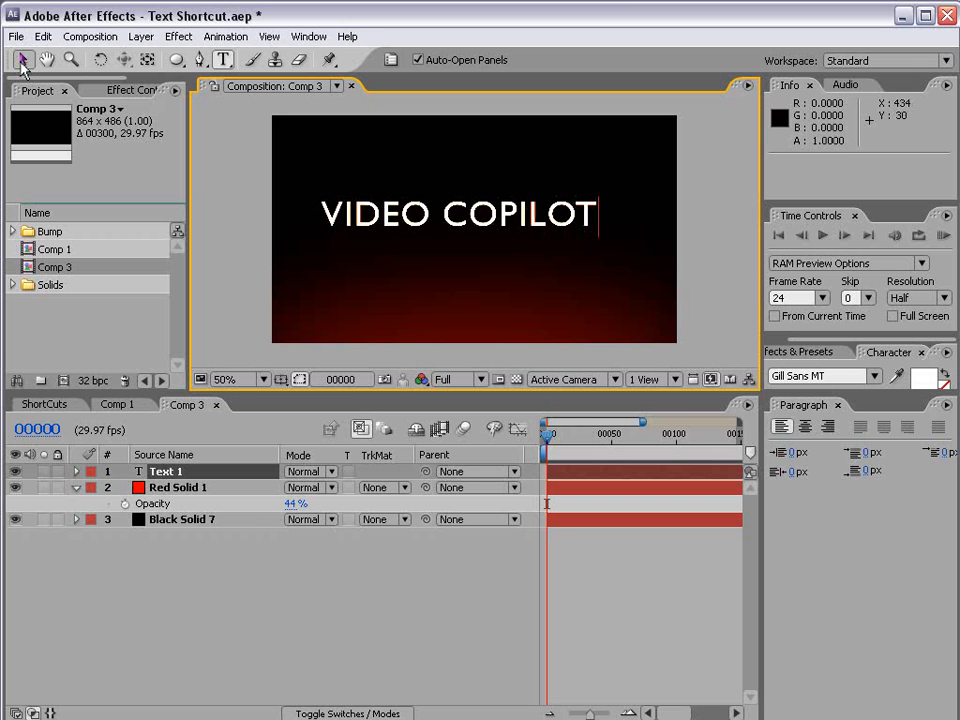
{"action": "left_click", "coordinate": [480, 238]}
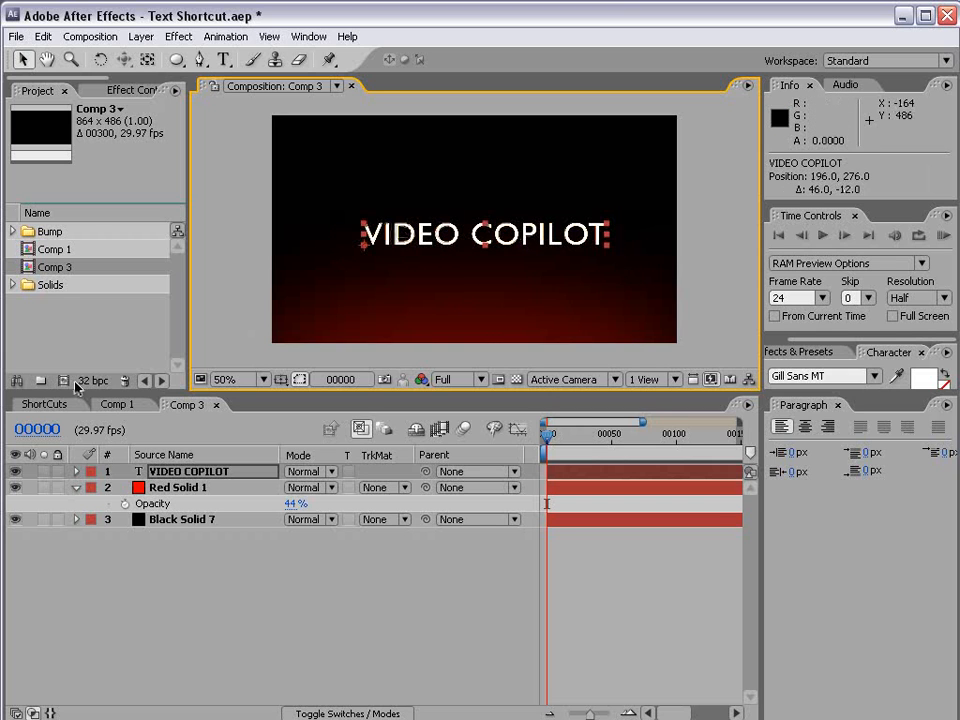
{"action": "mouse_move", "coordinate": [92, 380]}
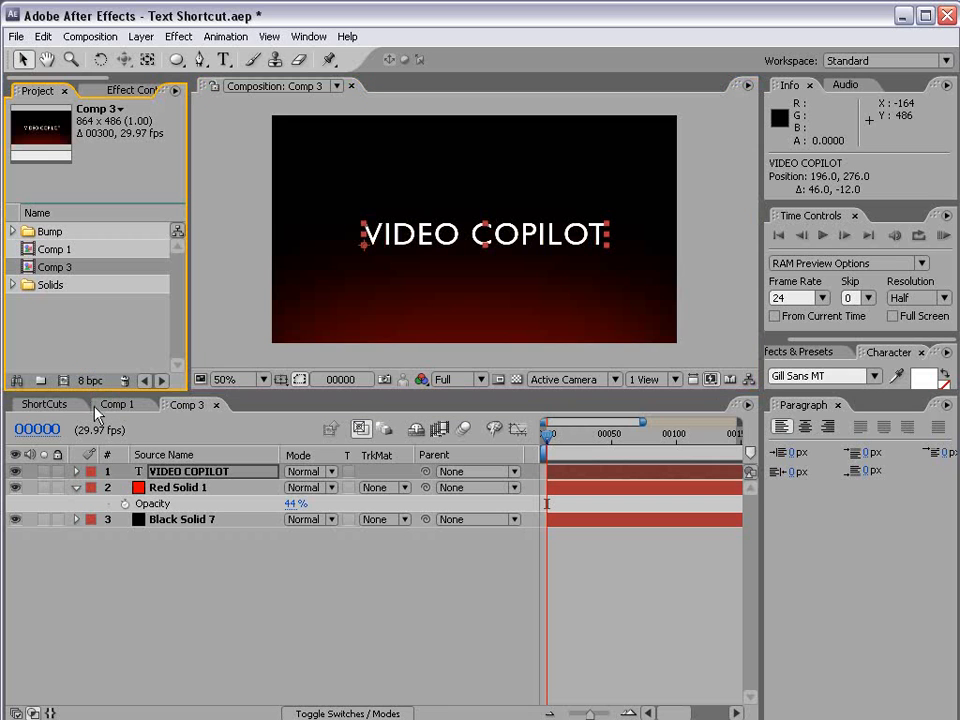
Step: Cycle the project colour depth button until it reads 32 bpc
{"action": "left_click", "coordinate": [90, 380]}
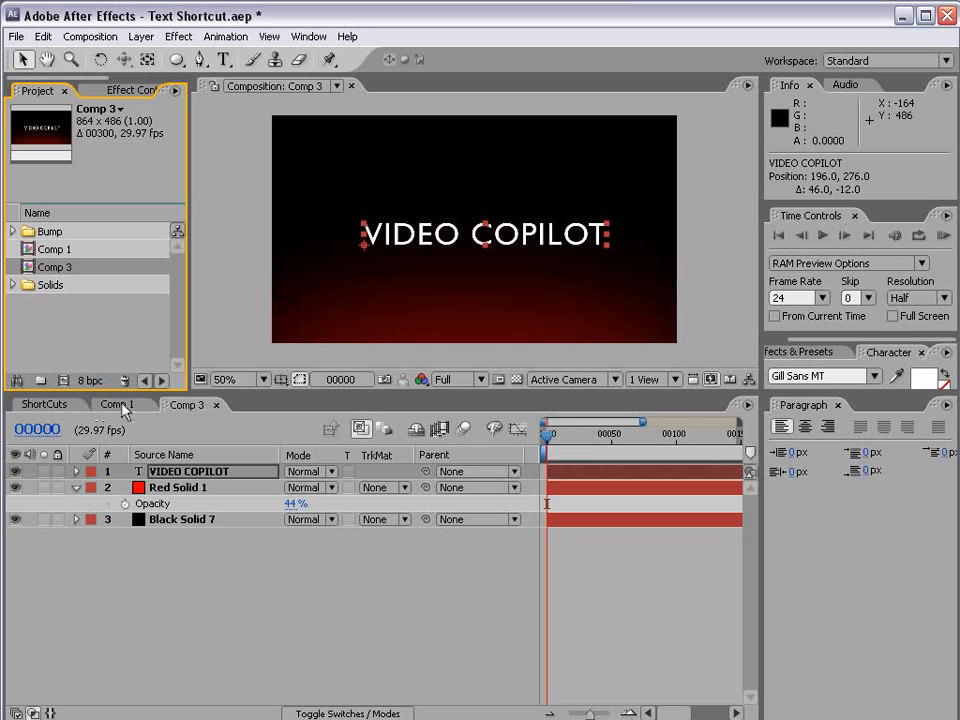
{"action": "left_click", "coordinate": [88, 380]}
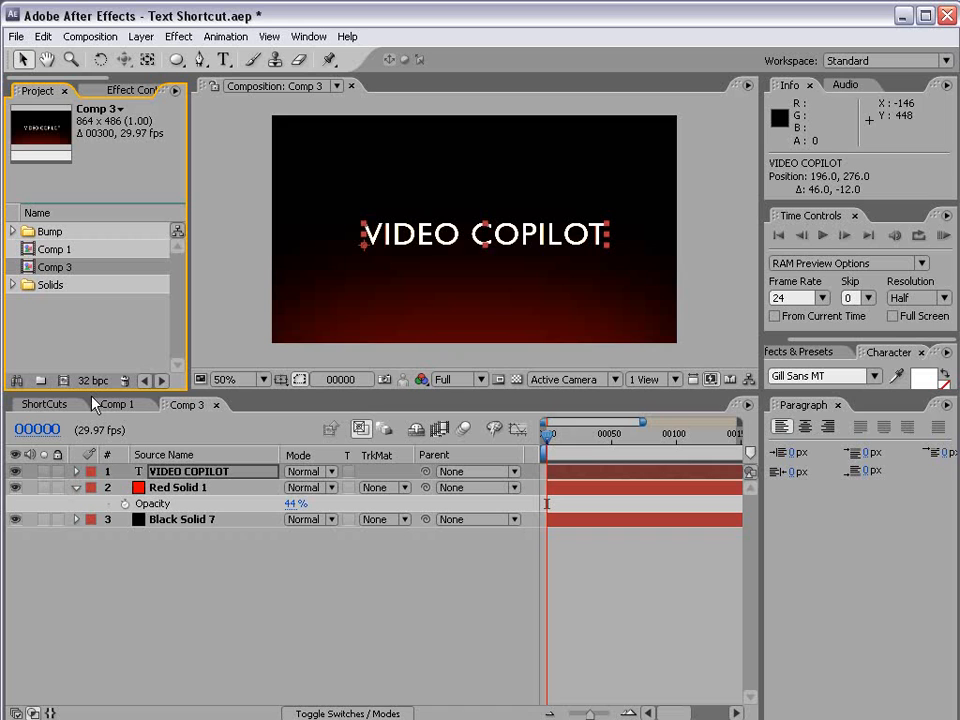
{"action": "mouse_move", "coordinate": [418, 320]}
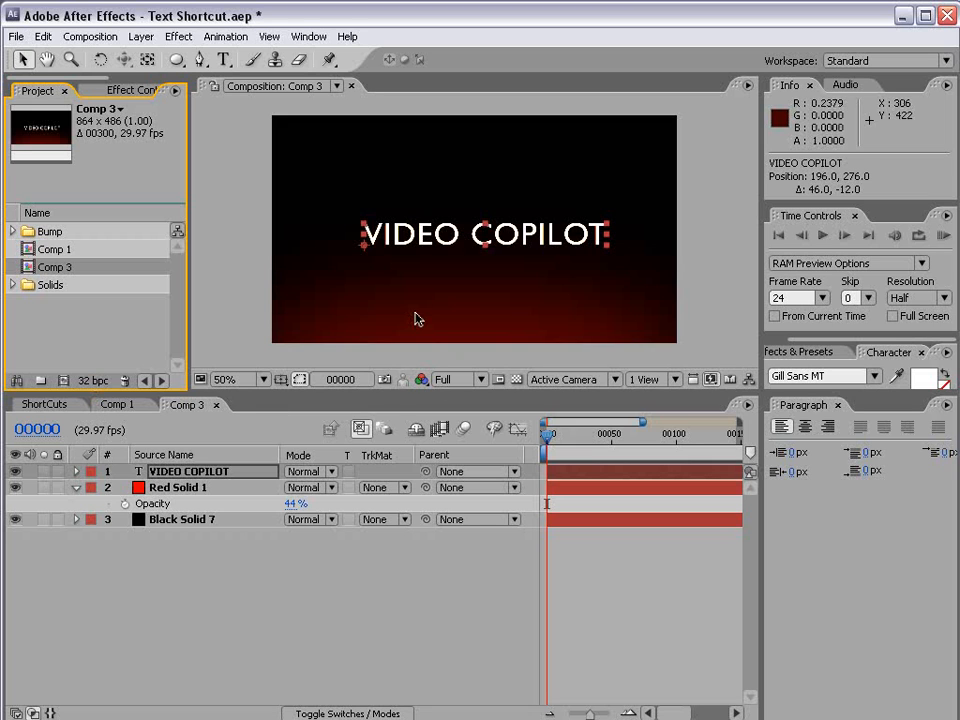
{"action": "mouse_move", "coordinate": [510, 310]}
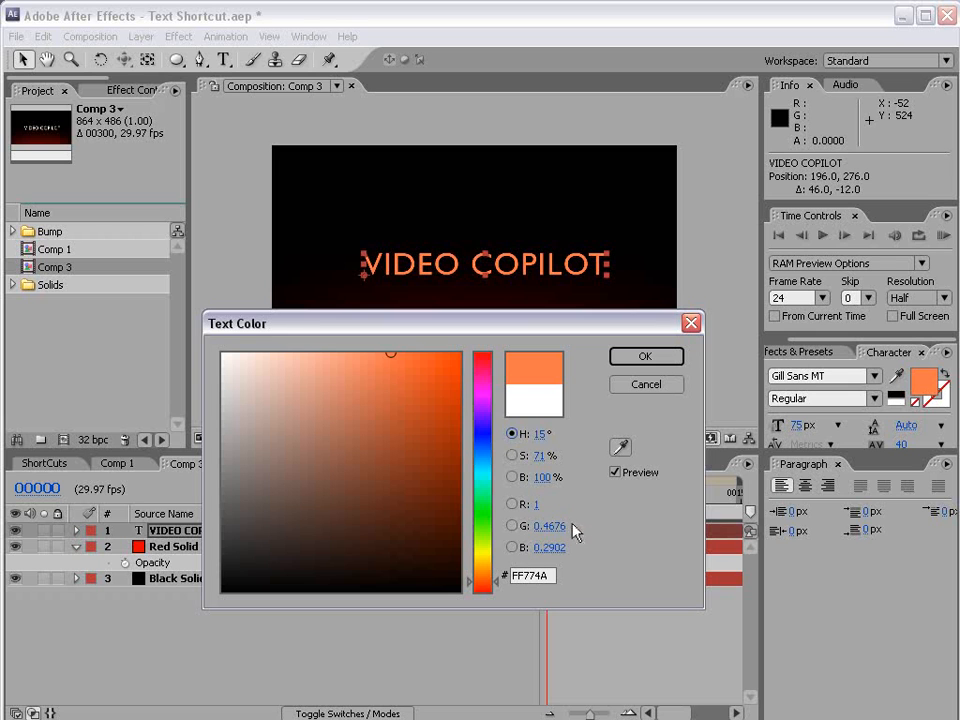
Step: Set the title's fill colour to white #FFFFFF and show the text layer's Effect Controls
{"action": "left_click", "coordinate": [400, 444]}
{"action": "type", "text": "1"}
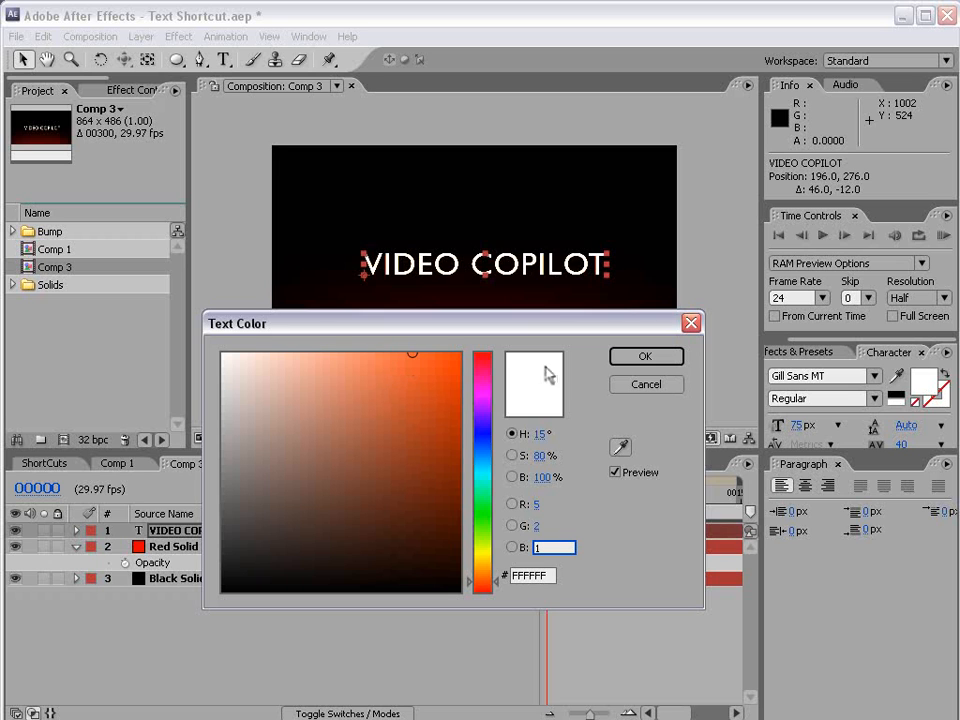
{"action": "mouse_move", "coordinate": [528, 374]}
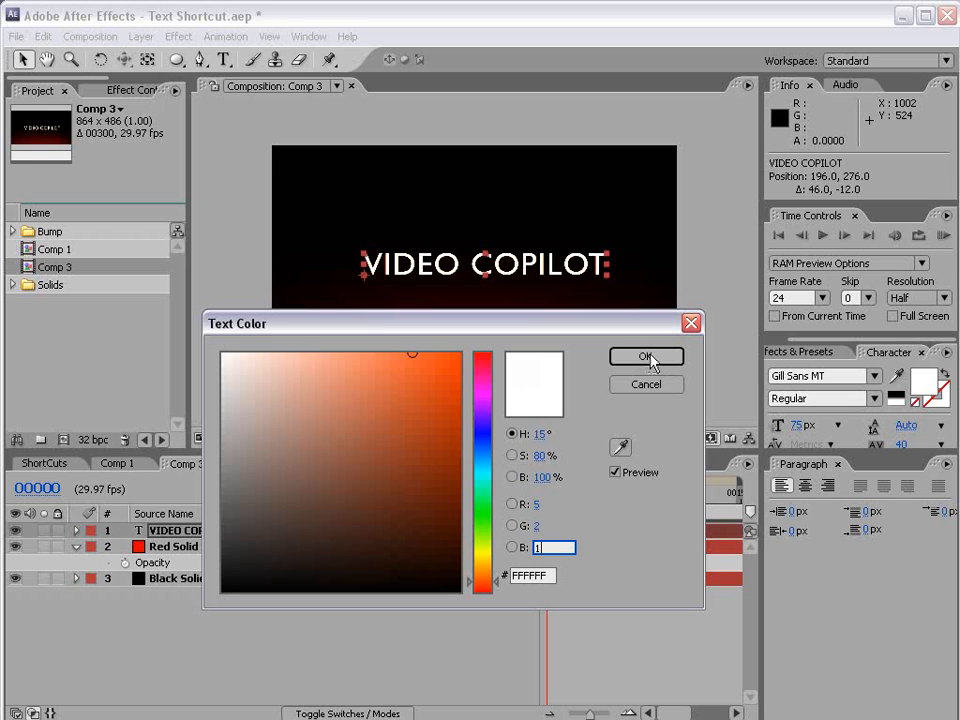
{"action": "left_click", "coordinate": [646, 356]}
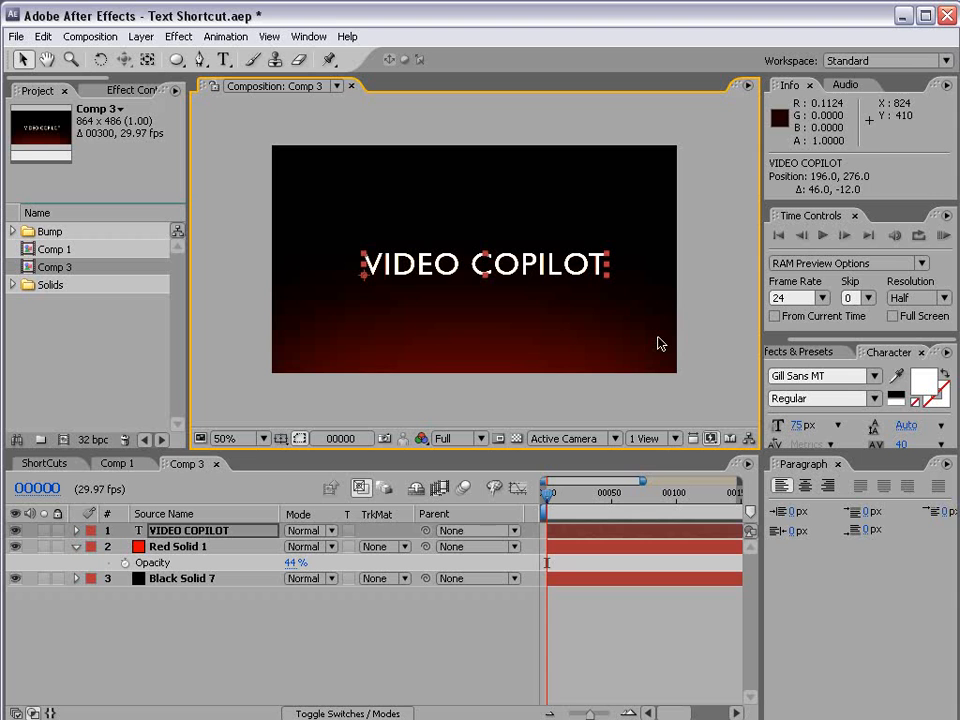
{"action": "left_click", "coordinate": [100, 60]}
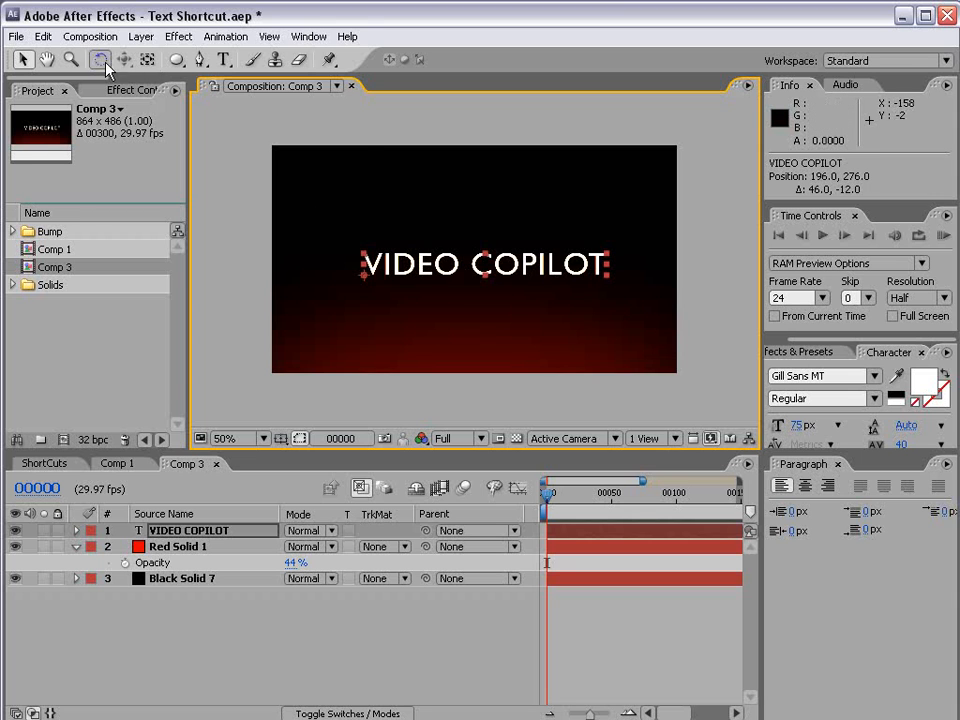
{"action": "left_click", "coordinate": [178, 36]}
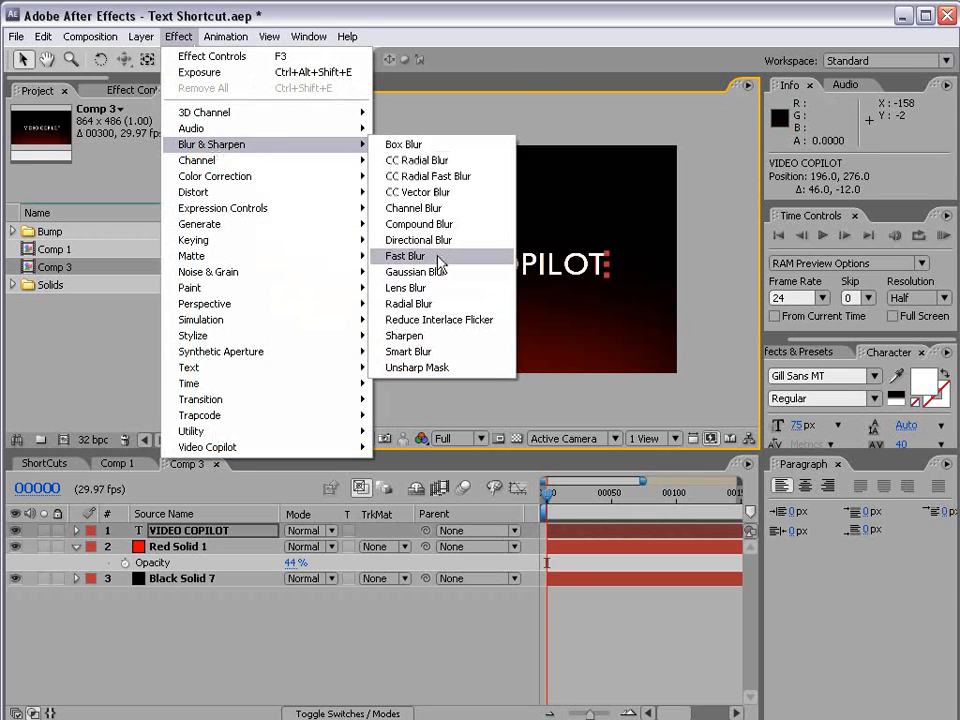
{"action": "left_click", "coordinate": [404, 256]}
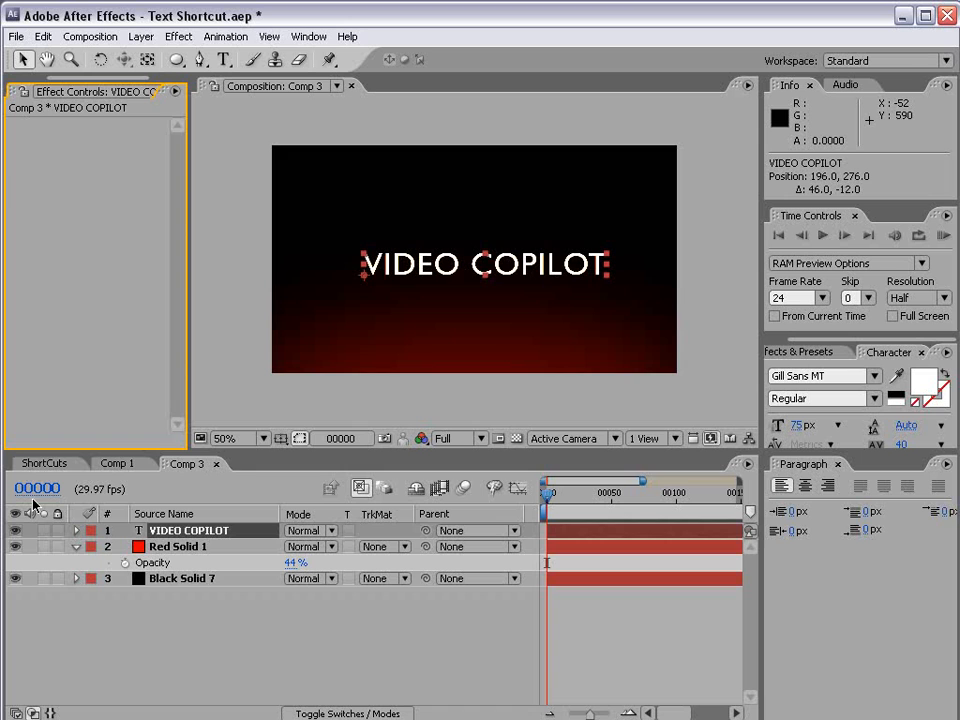
Step: Enable per-character 3D on the text and add an animator with Position and Rotation
{"action": "left_click", "coordinate": [76, 530]}
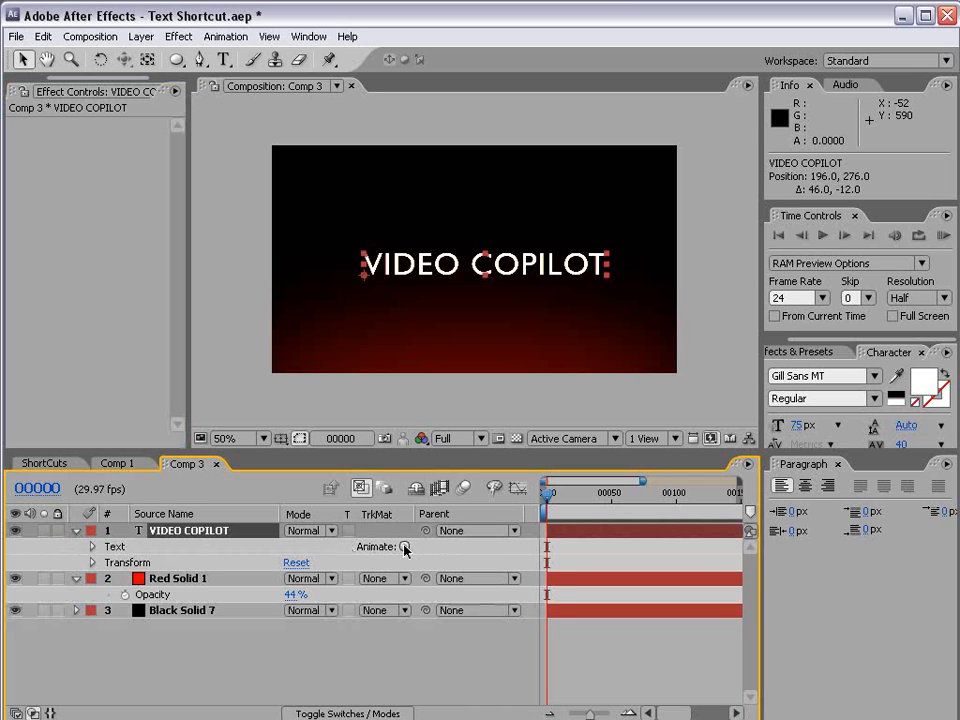
{"action": "left_click", "coordinate": [404, 546]}
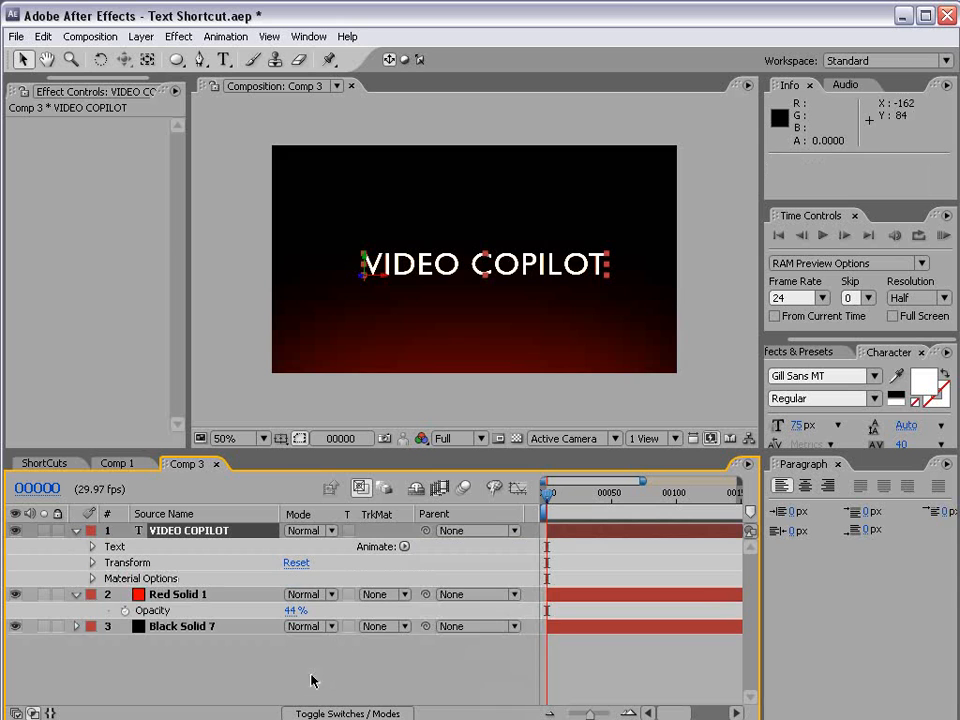
{"action": "left_click", "coordinate": [404, 546]}
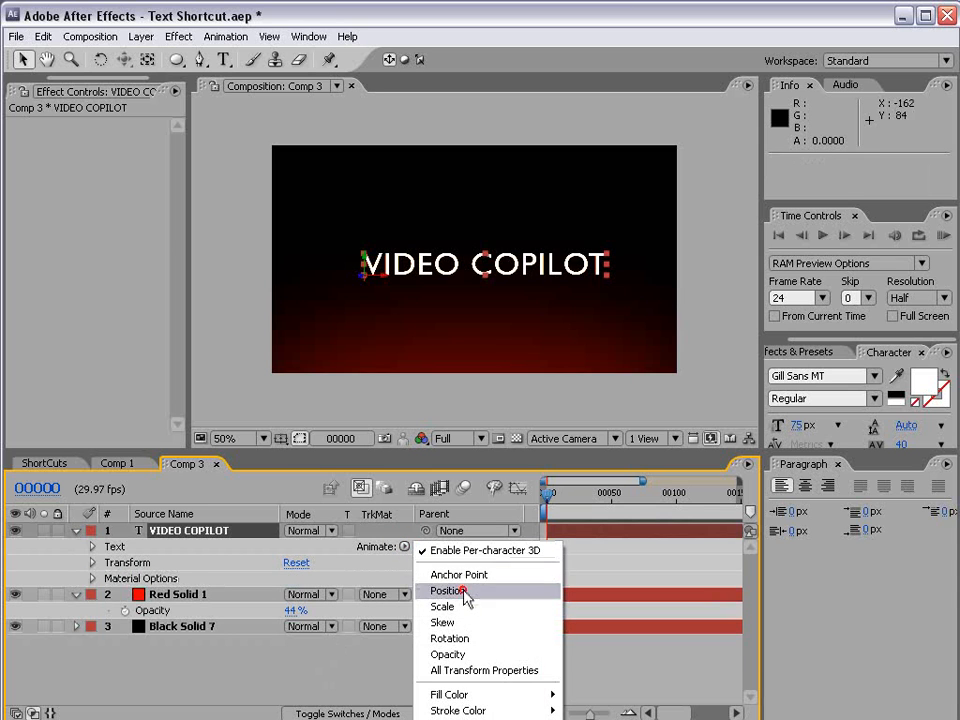
{"action": "left_click", "coordinate": [448, 590]}
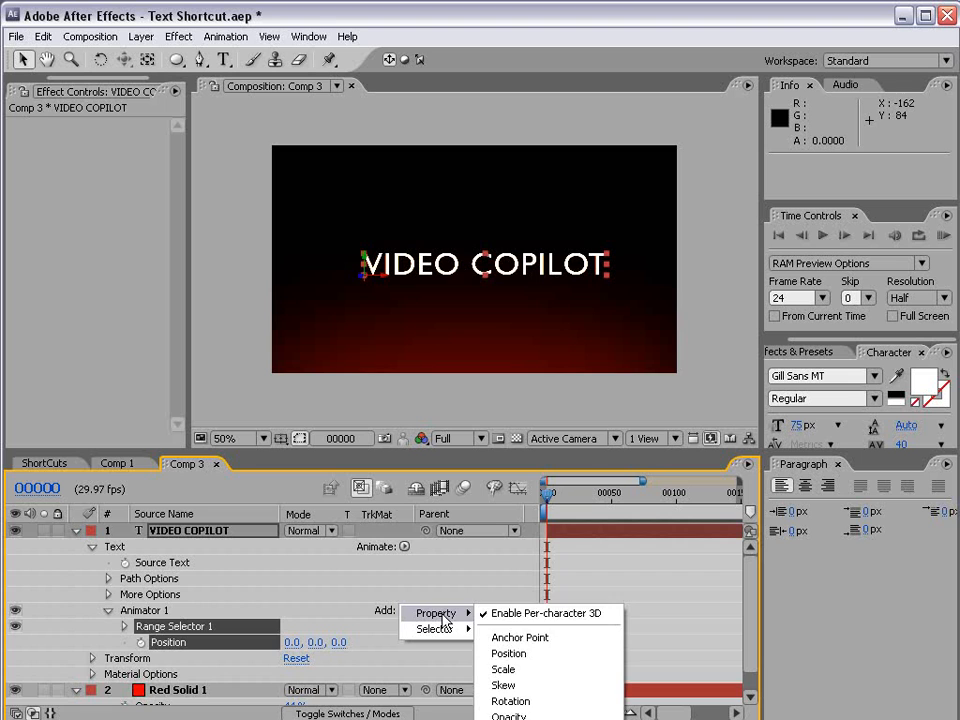
{"action": "left_click", "coordinate": [512, 700]}
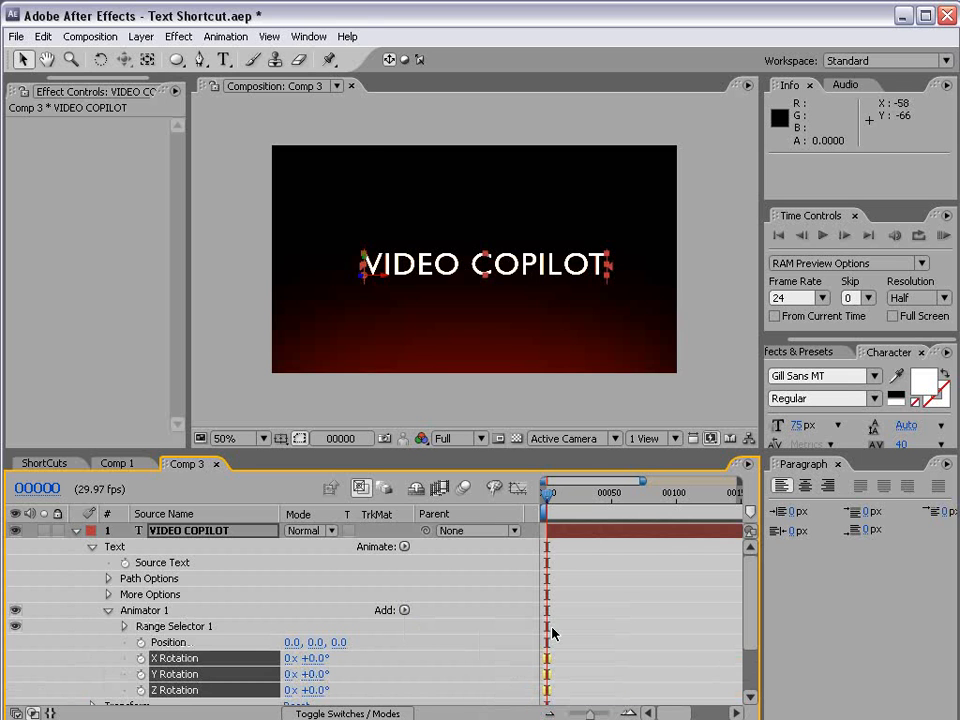
Step: Add a new camera layer with a lens preset to the composition
{"action": "left_click", "coordinate": [140, 36]}
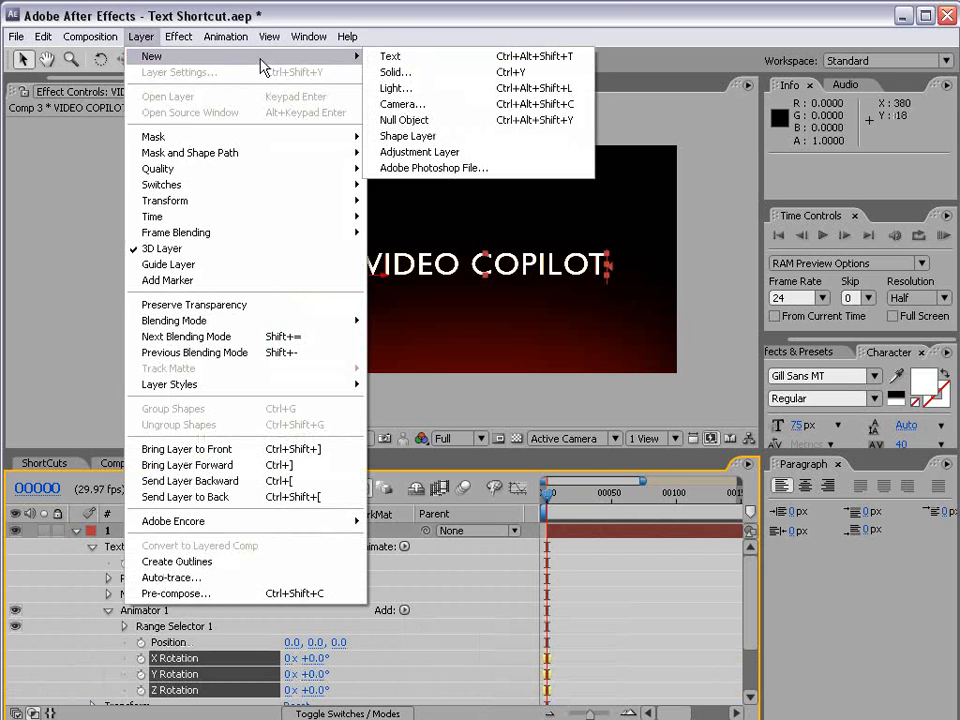
{"action": "left_click", "coordinate": [402, 104]}
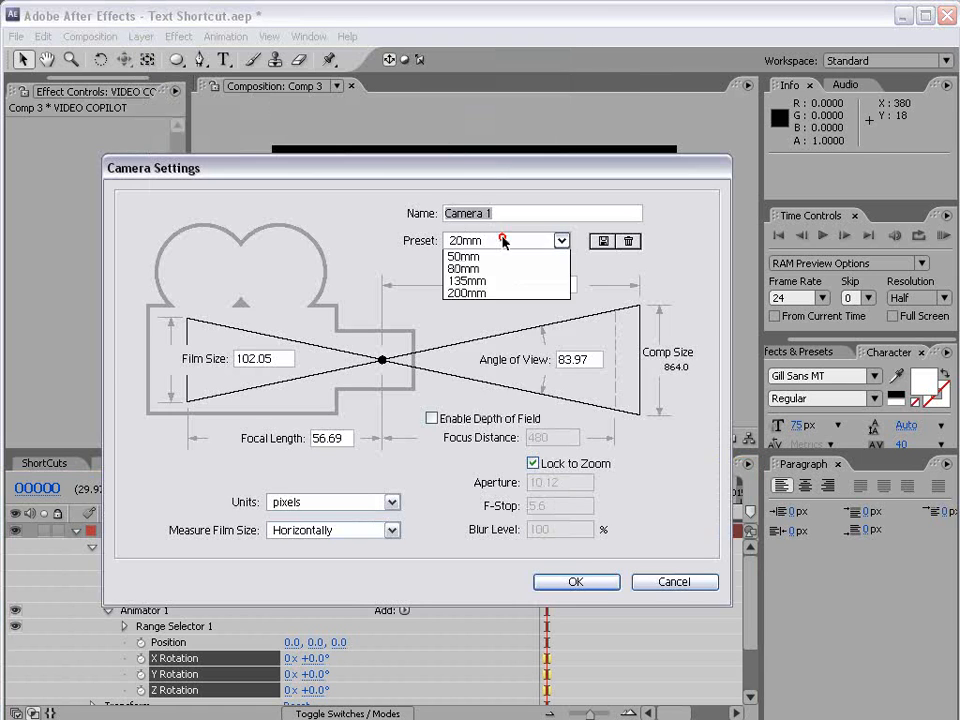
{"action": "left_click", "coordinate": [576, 580]}
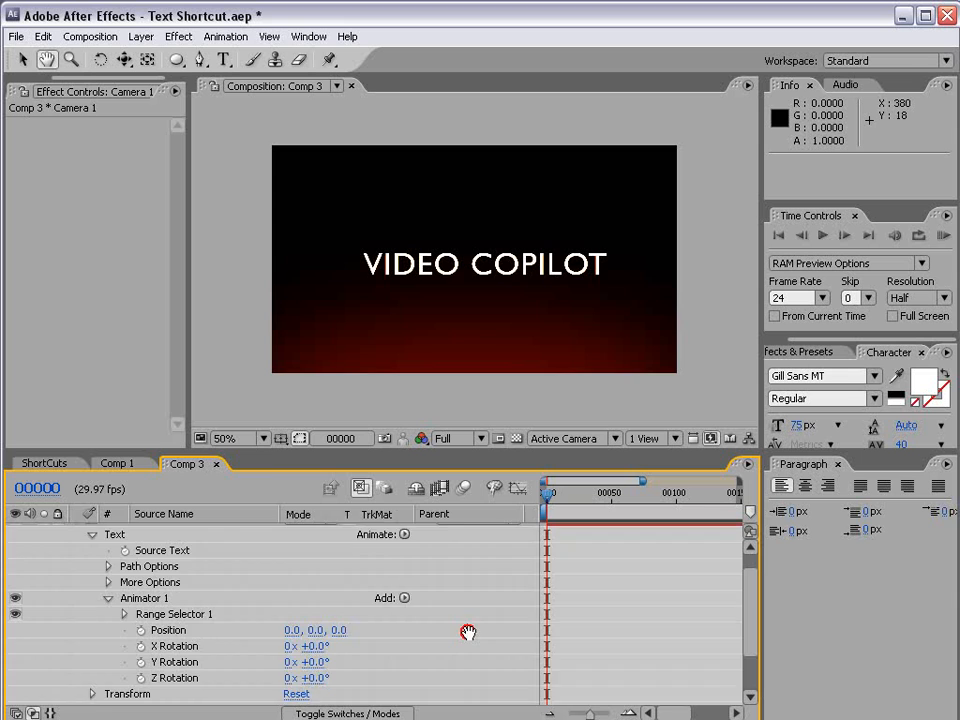
Step: Set Animator 1 Position to 0, 0, -536 and X Rotation to 90°
{"action": "scroll", "scroll_direction": "down", "scroll_amount": 3}
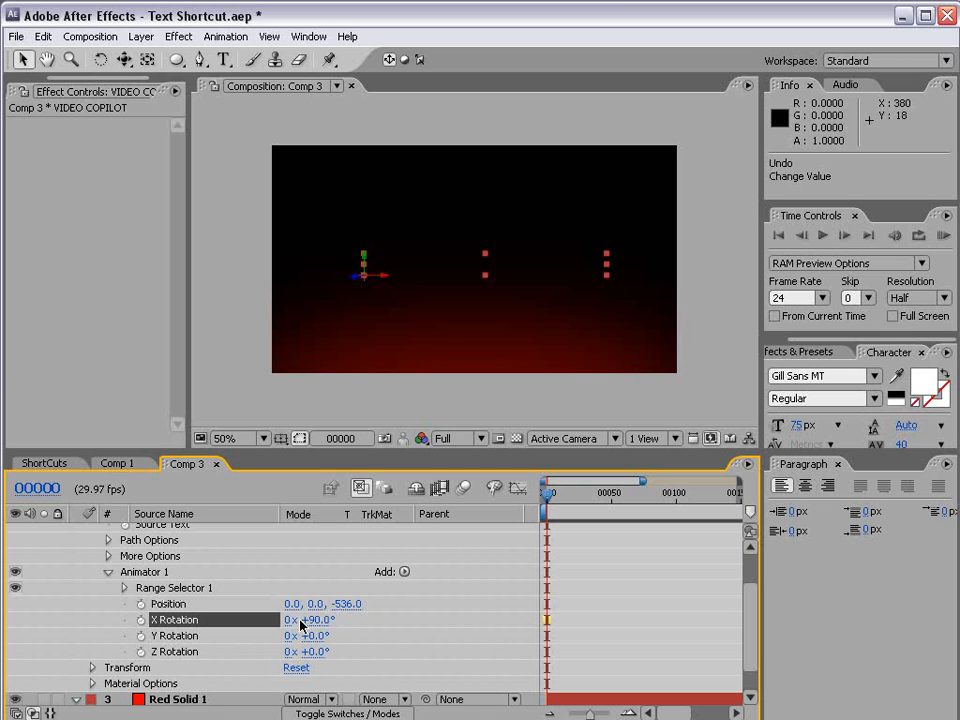
{"action": "mouse_move", "coordinate": [278, 476]}
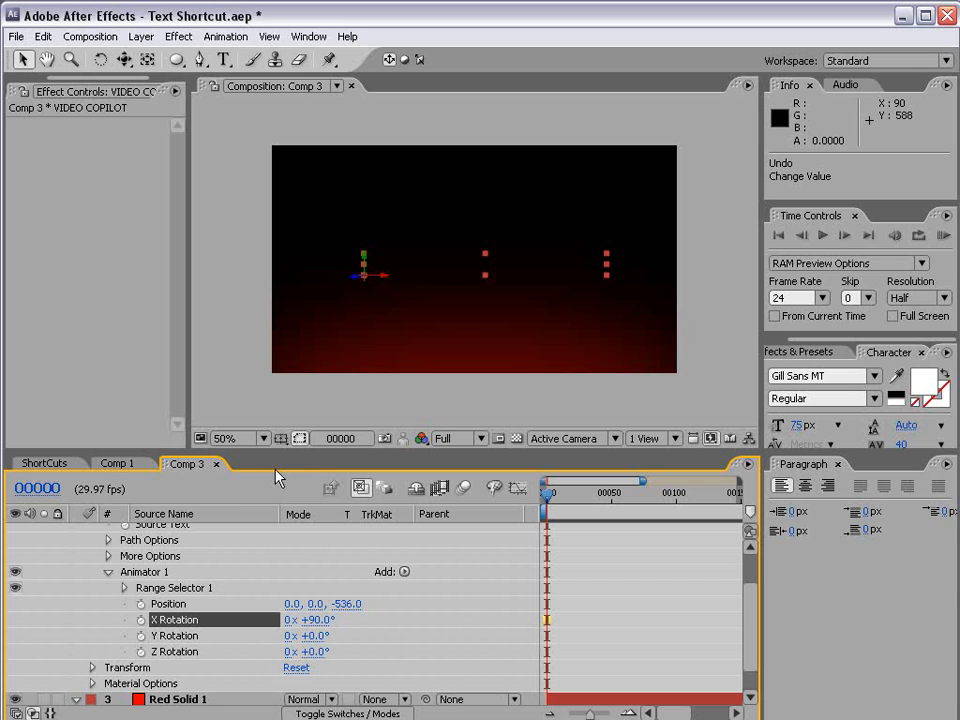
{"action": "left_click", "coordinate": [126, 588]}
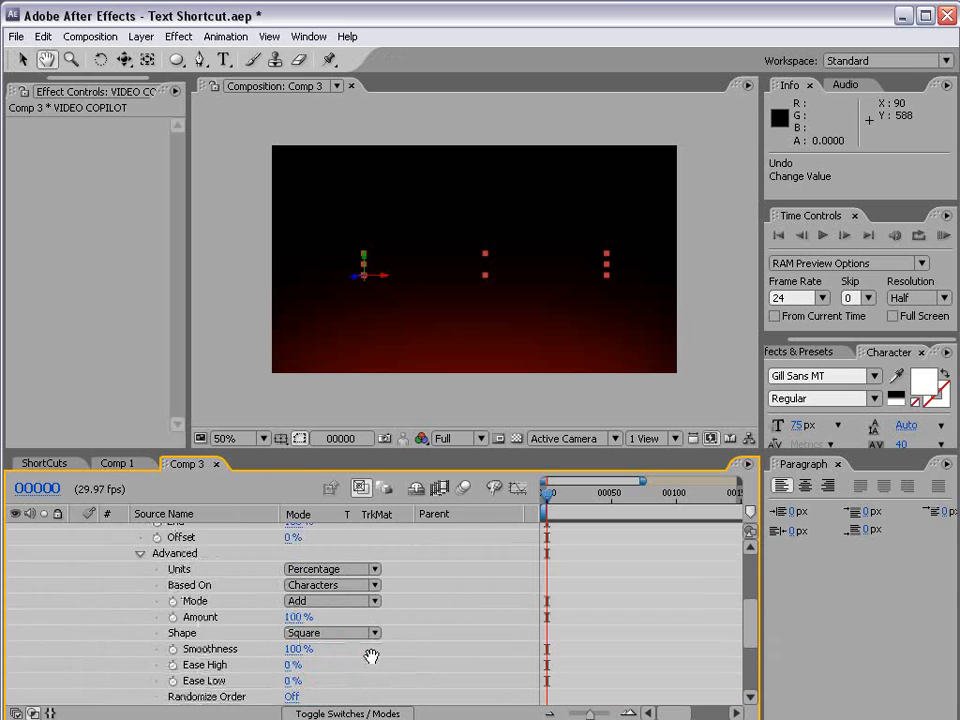
Step: Set the selector Shape to Ramp Up and keyframe Offset from -100% to a later value
{"action": "left_click", "coordinate": [330, 632]}
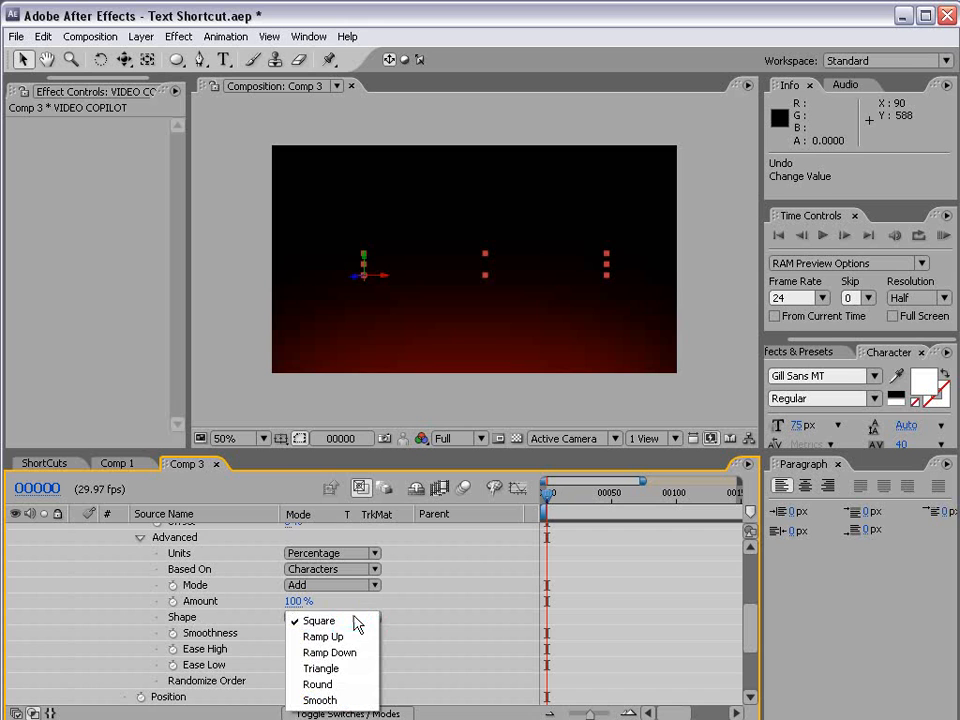
{"action": "left_click", "coordinate": [322, 636]}
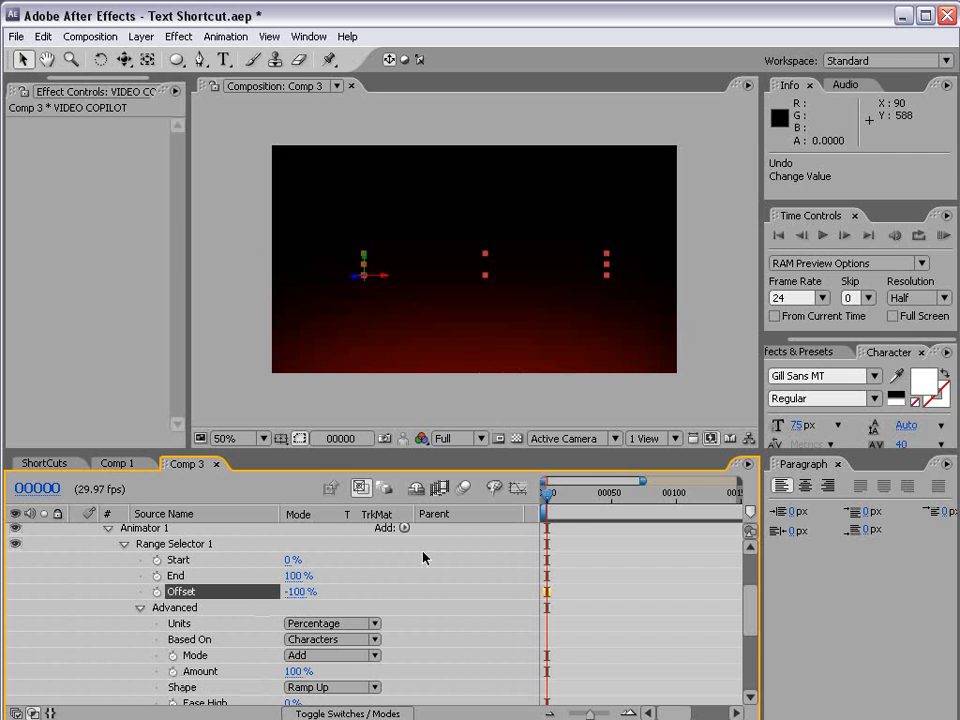
{"action": "left_click", "coordinate": [156, 592]}
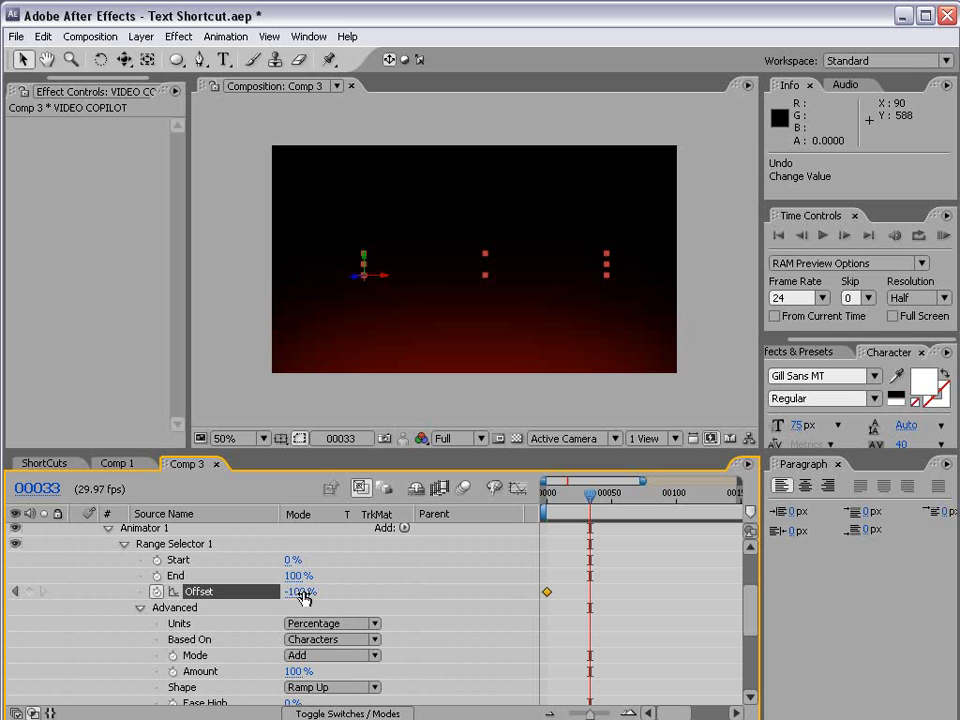
{"action": "left_click_drag", "start_coordinate": [590, 496], "coordinate": [548, 496]}
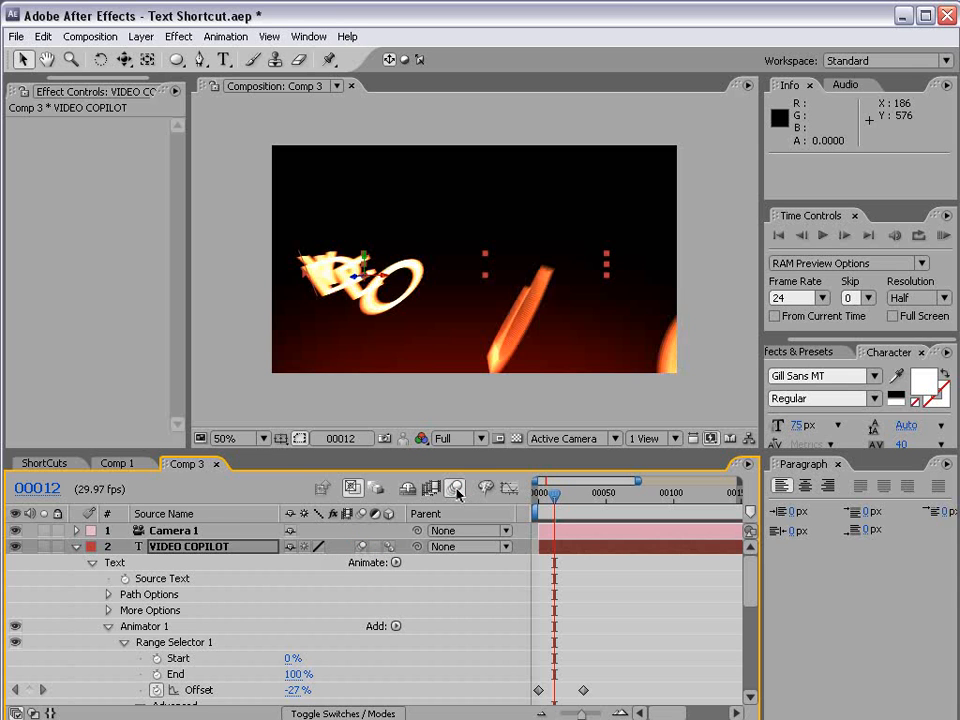
Step: Scrub through the letters flying in, orbit the camera, and stop at frame 35 with the title formed
{"action": "left_click_drag", "start_coordinate": [552, 496], "coordinate": [570, 496]}
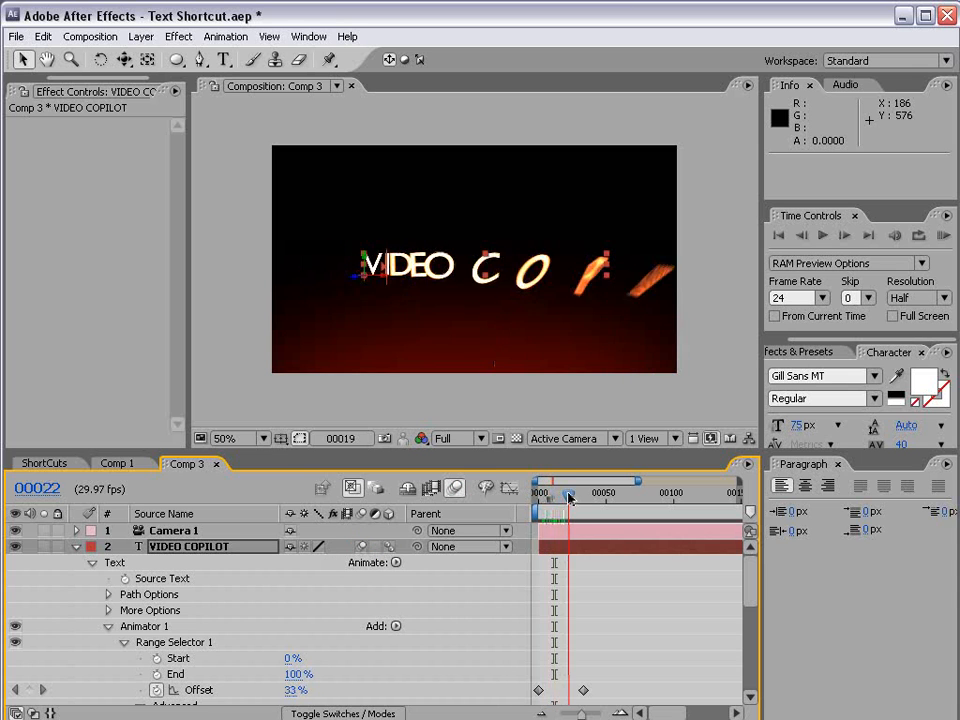
{"action": "left_click_drag", "start_coordinate": [570, 496], "coordinate": [556, 496]}
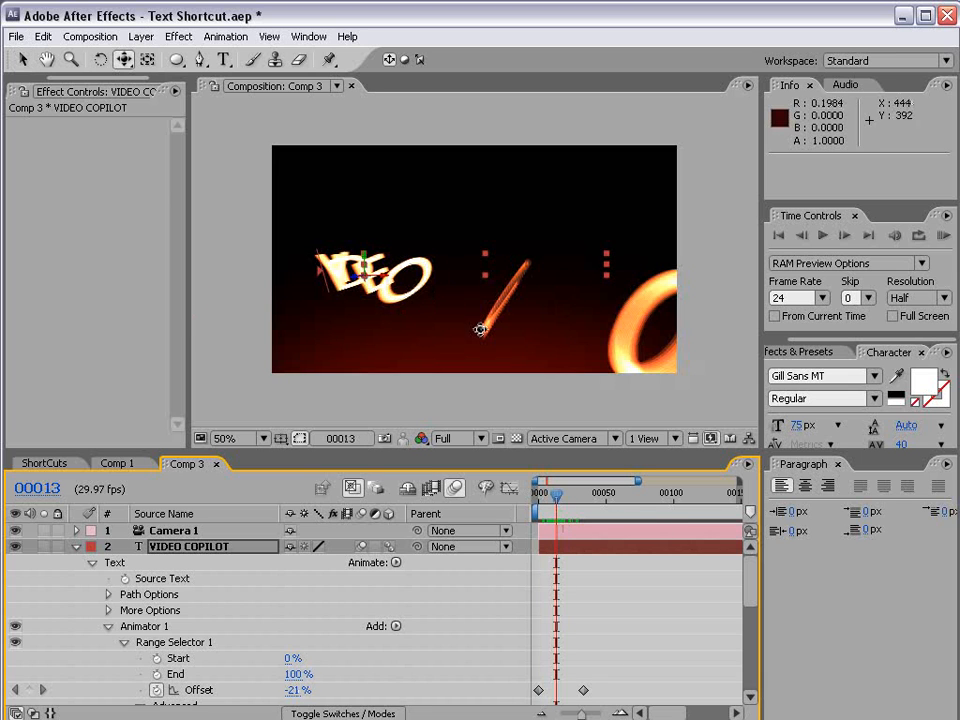
{"action": "left_click", "coordinate": [124, 60]}
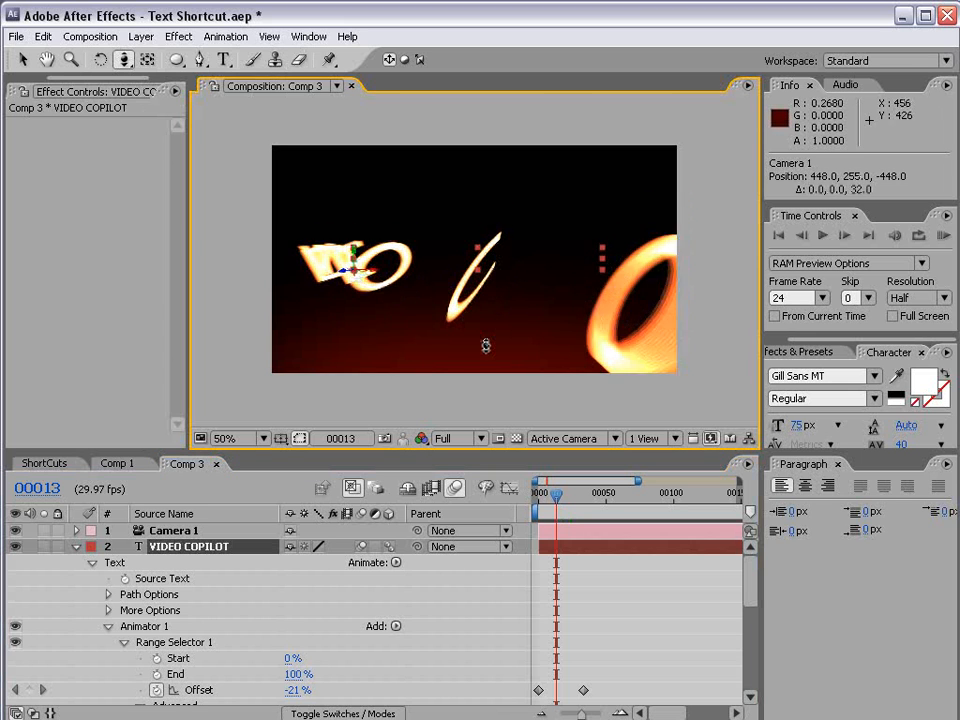
{"action": "left_click_drag", "start_coordinate": [556, 496], "coordinate": [548, 496]}
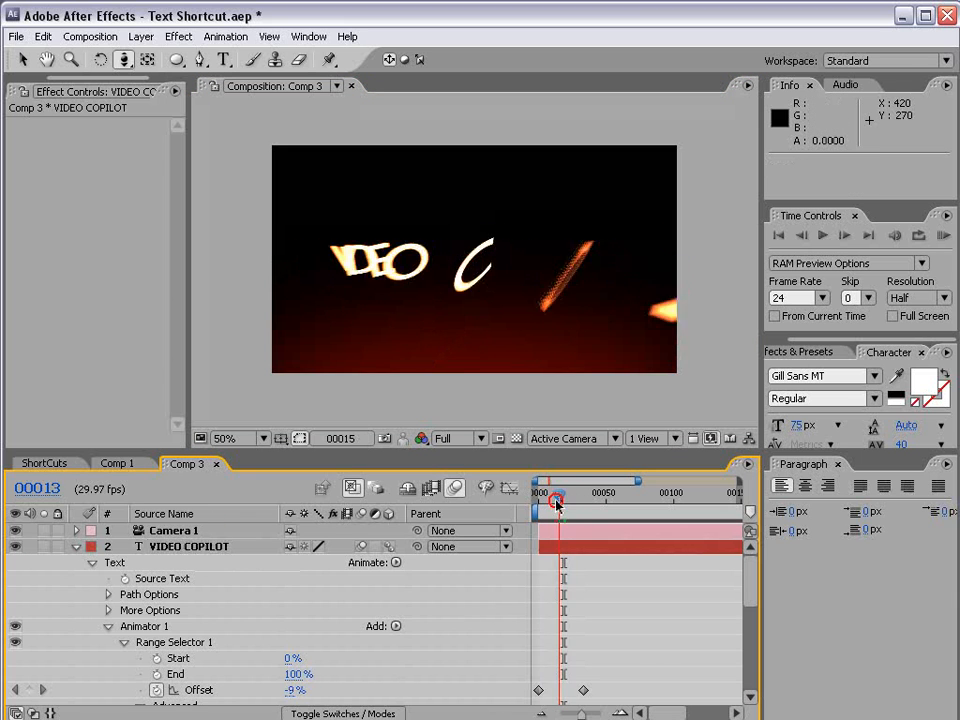
{"action": "left_click_drag", "start_coordinate": [556, 496], "coordinate": [584, 496]}
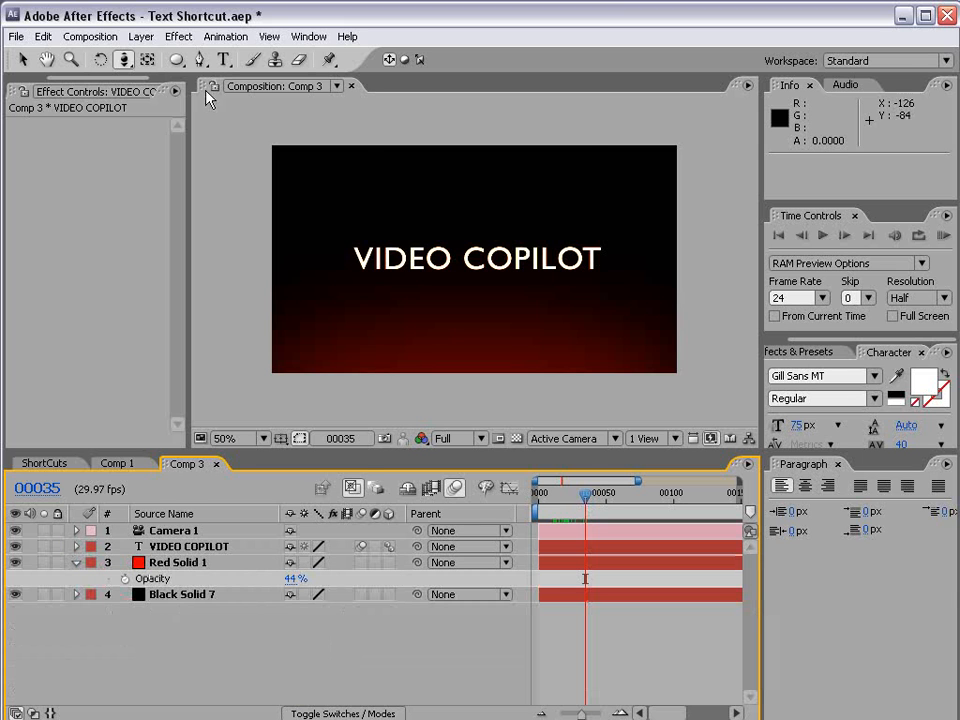
Step: Add a new composition-sized solid coloured medium orange FF993E
{"action": "left_click", "coordinate": [140, 36]}
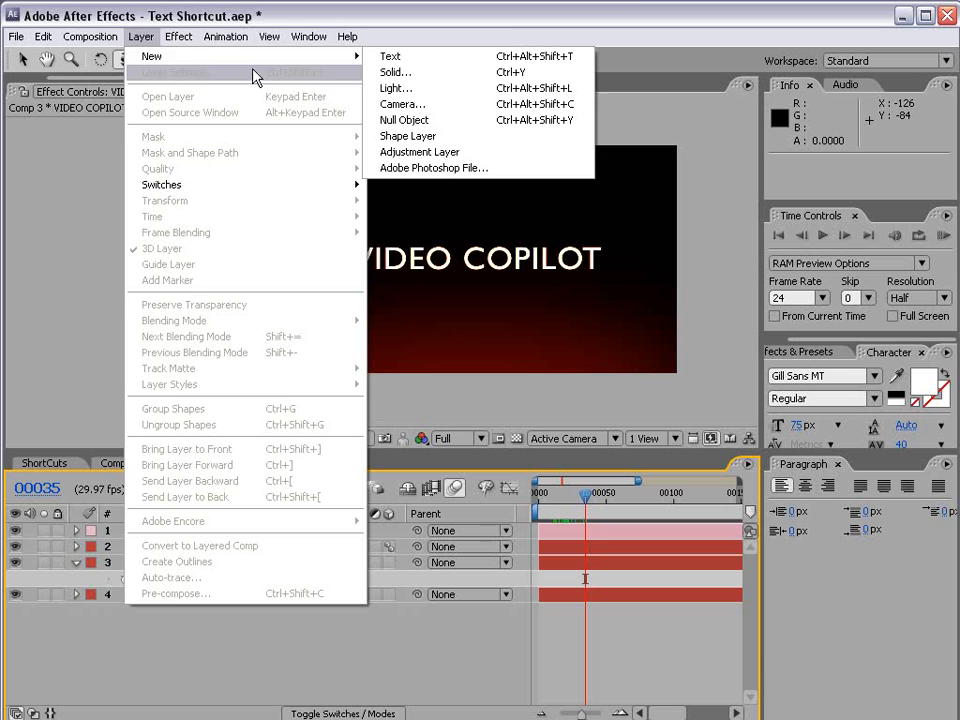
{"action": "left_click", "coordinate": [396, 72]}
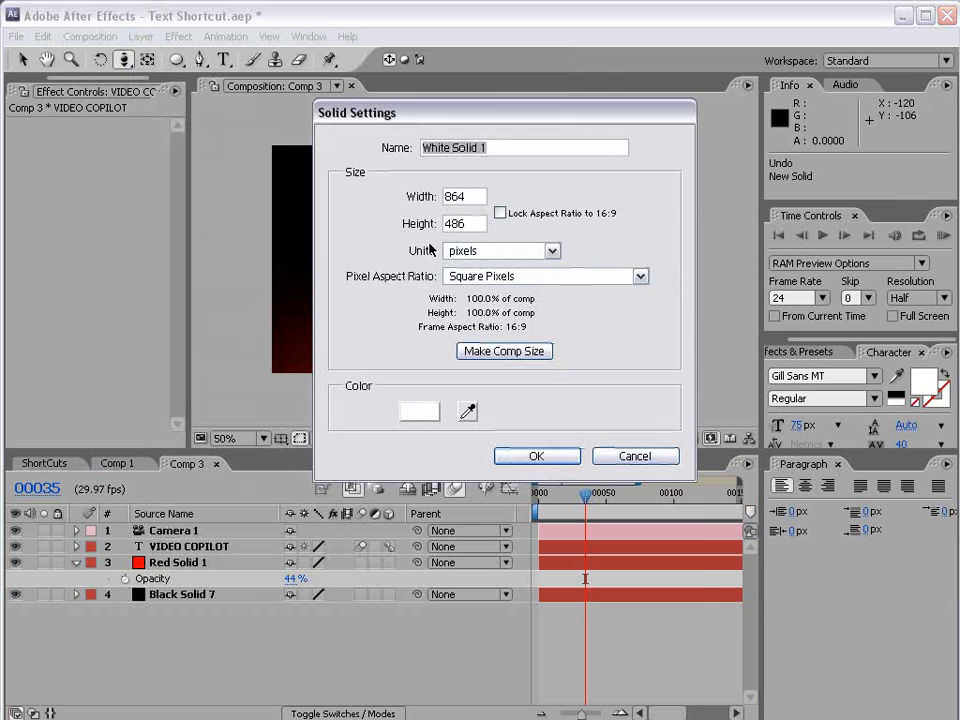
{"action": "left_click", "coordinate": [420, 412]}
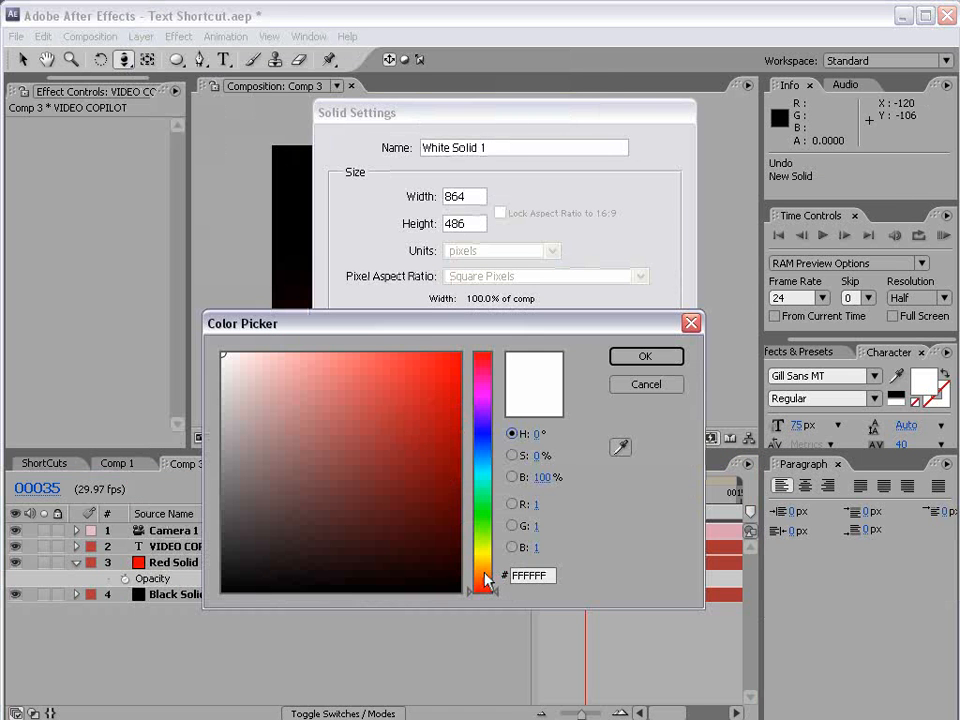
{"action": "left_click", "coordinate": [400, 352]}
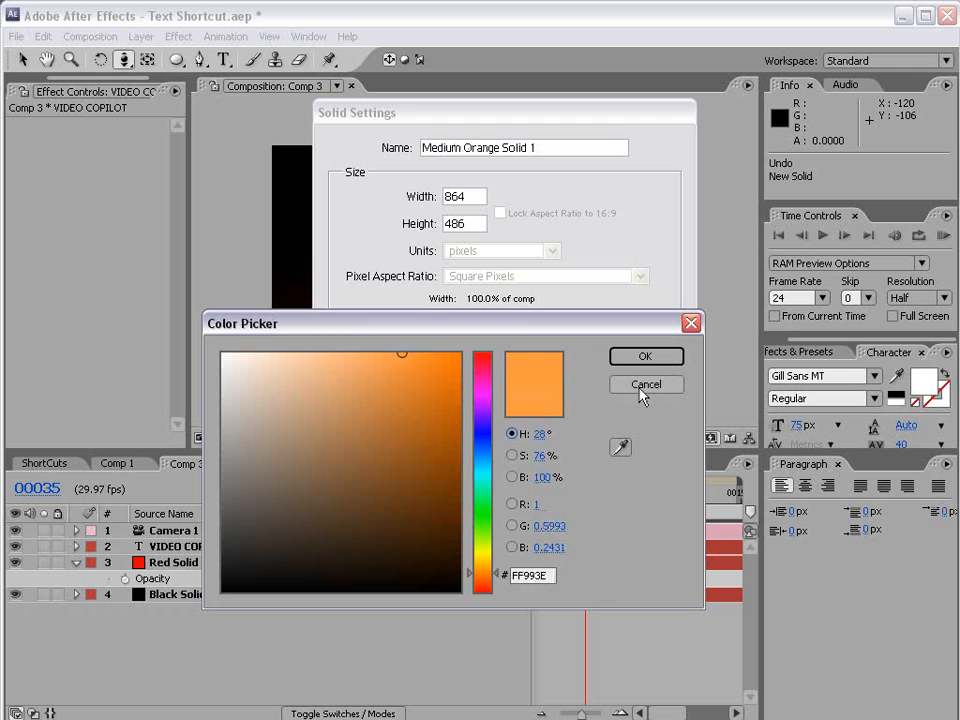
{"action": "left_click", "coordinate": [644, 356]}
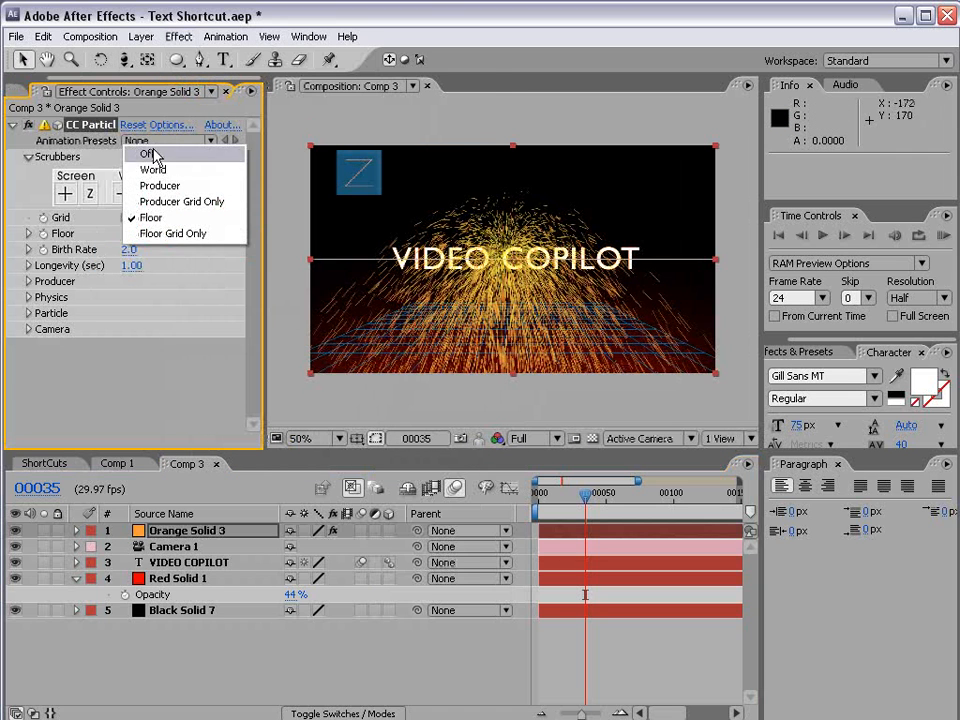
Step: In CC Particle World, turn the grid off and apply an opacity fade-out map in Options
{"action": "left_click", "coordinate": [148, 154]}
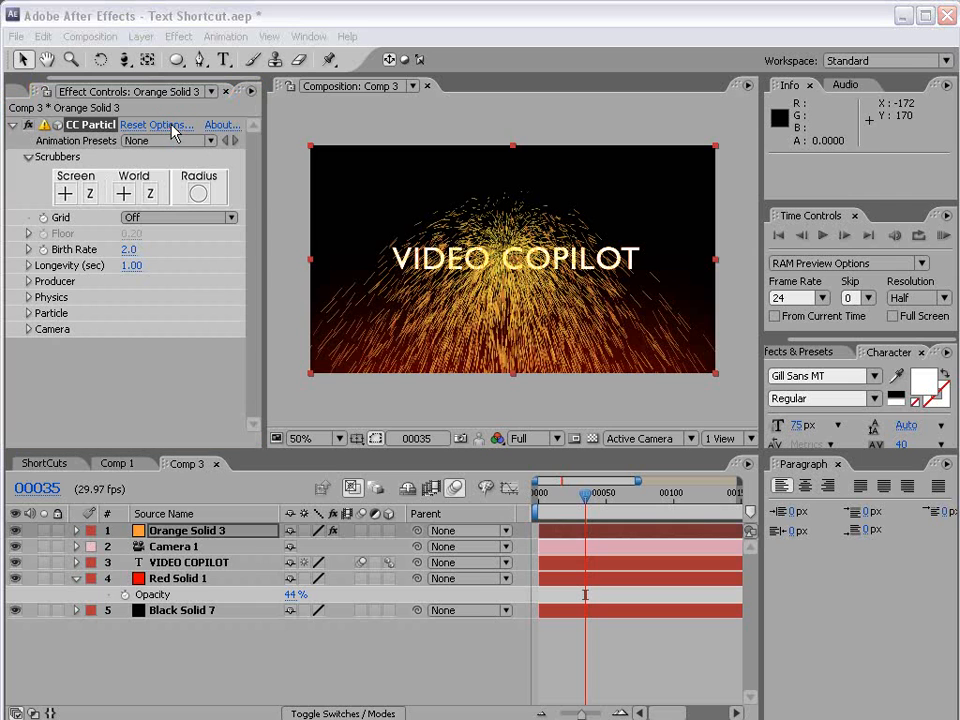
{"action": "left_click", "coordinate": [156, 124]}
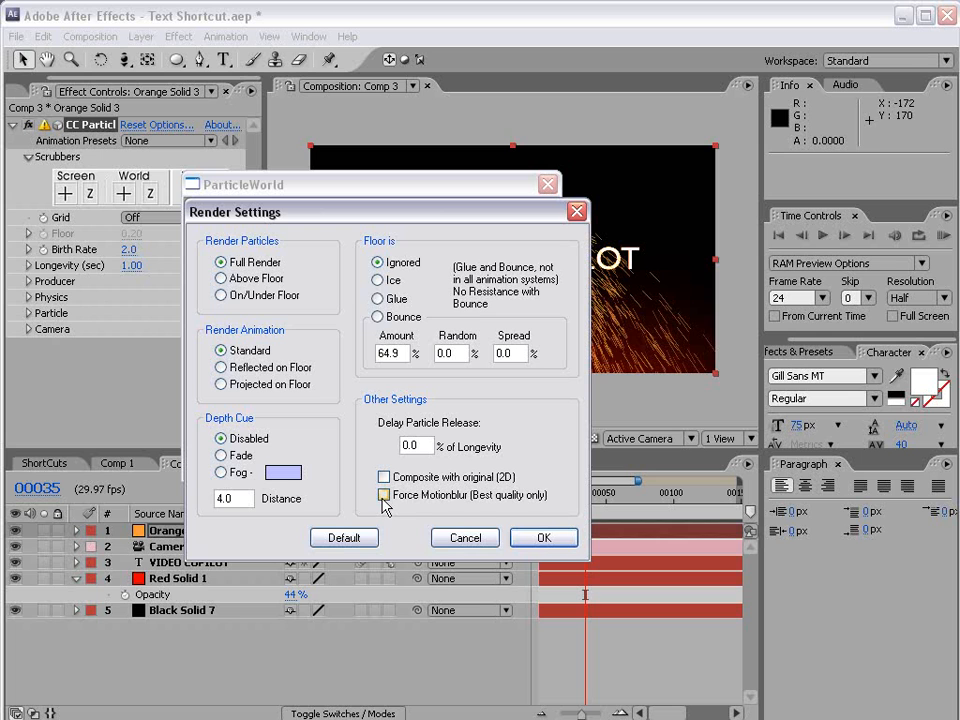
{"action": "left_click", "coordinate": [544, 536]}
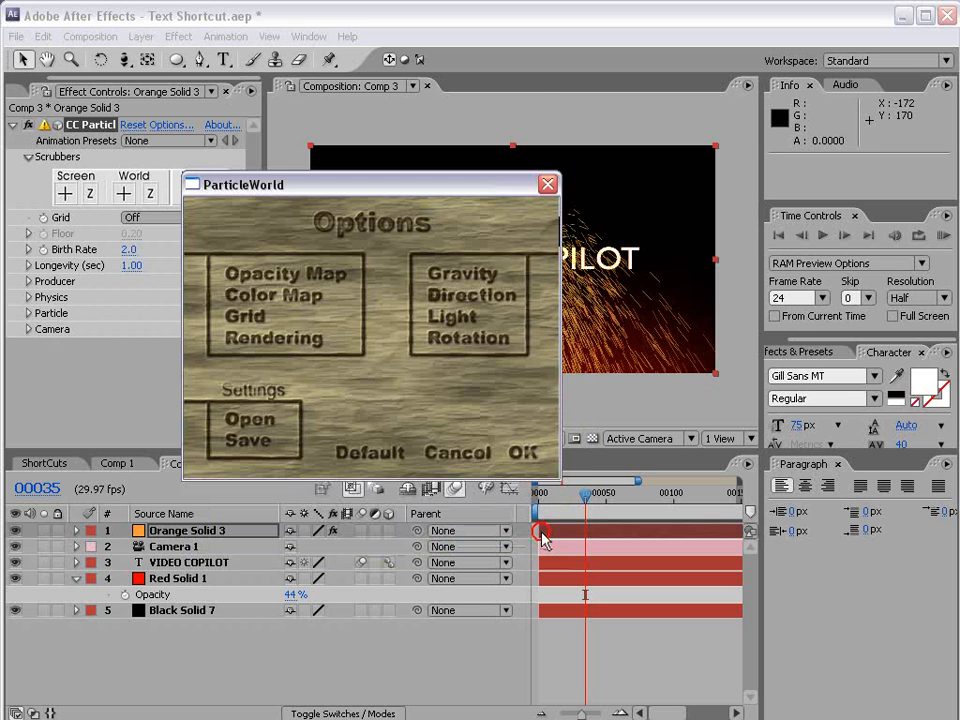
{"action": "left_click", "coordinate": [288, 272]}
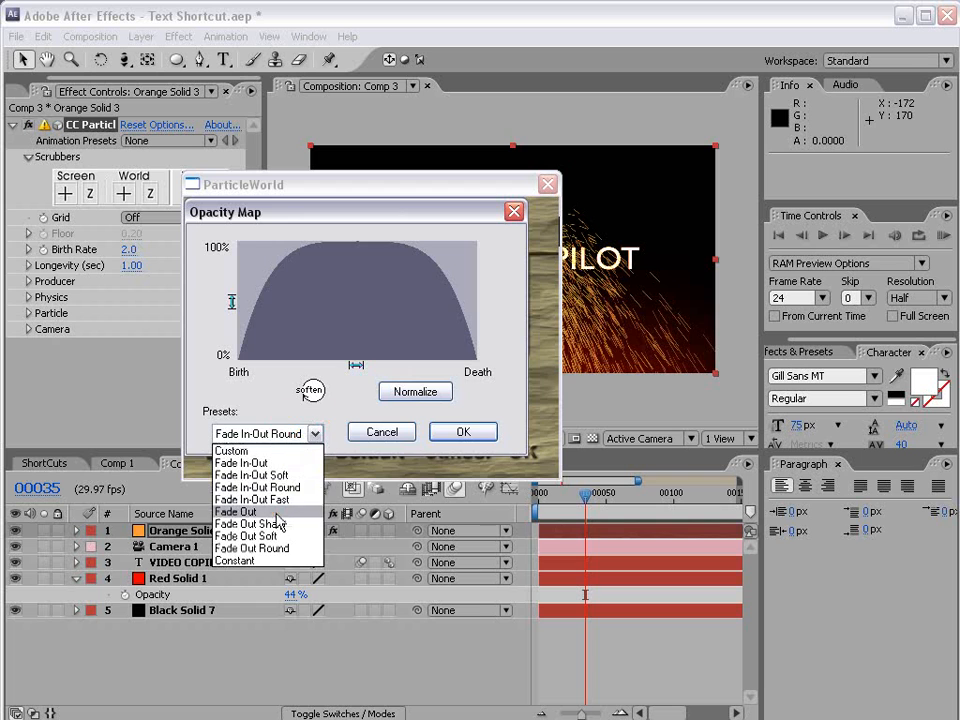
{"action": "left_click", "coordinate": [462, 432]}
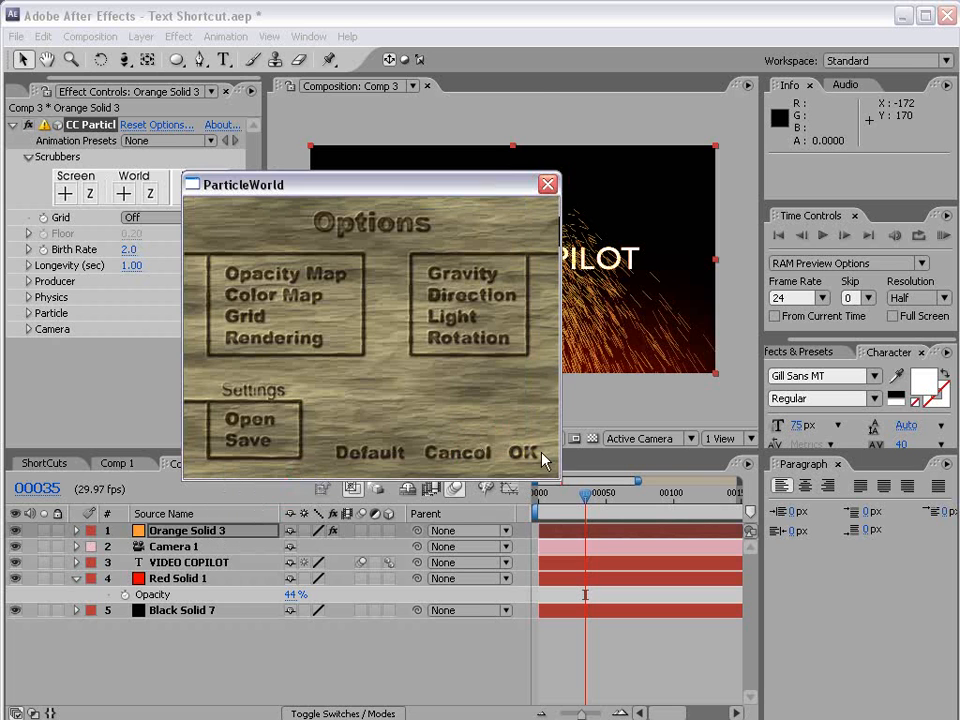
{"action": "left_click", "coordinate": [524, 452]}
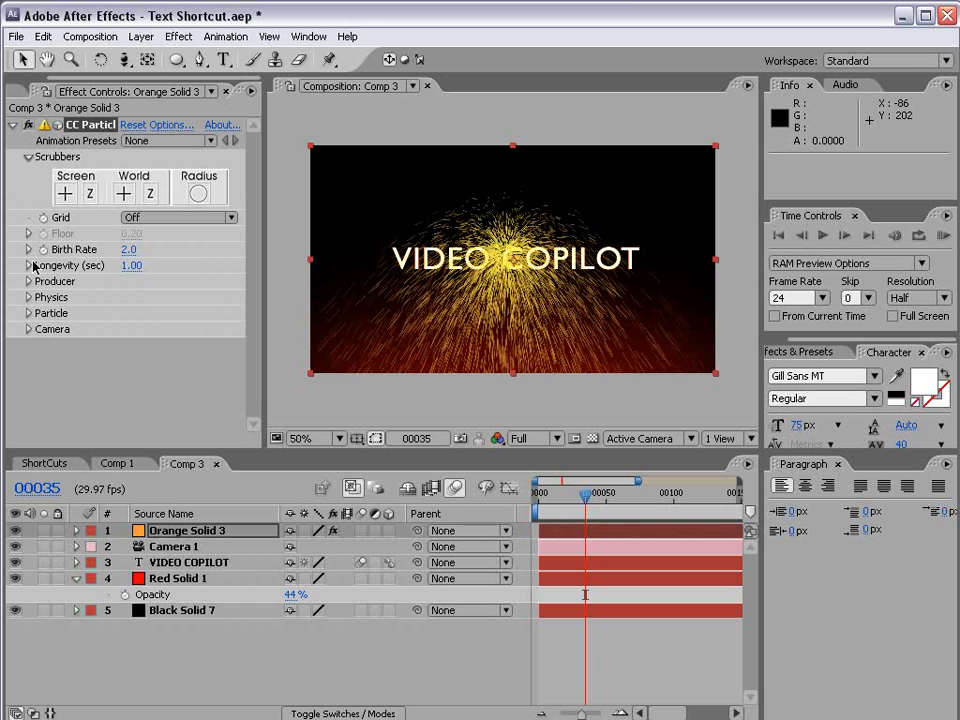
Step: Set the particle type to Lens Convex and lower the birth rate to 1.3
{"action": "left_click", "coordinate": [28, 312]}
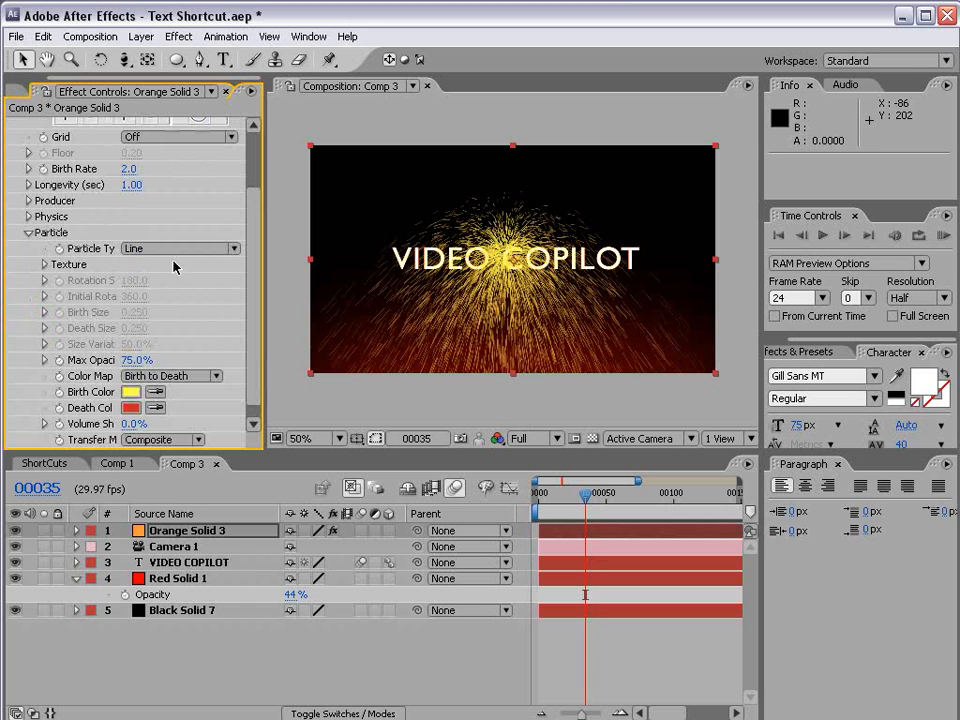
{"action": "left_click", "coordinate": [180, 248]}
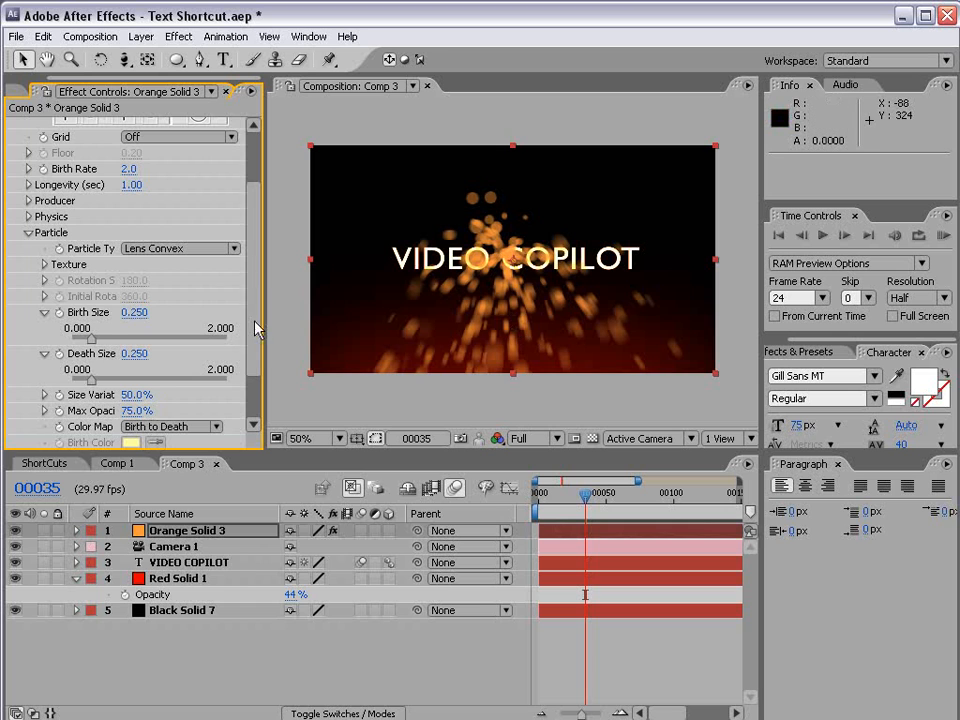
{"action": "scroll", "scroll_direction": "up", "scroll_amount": 3}
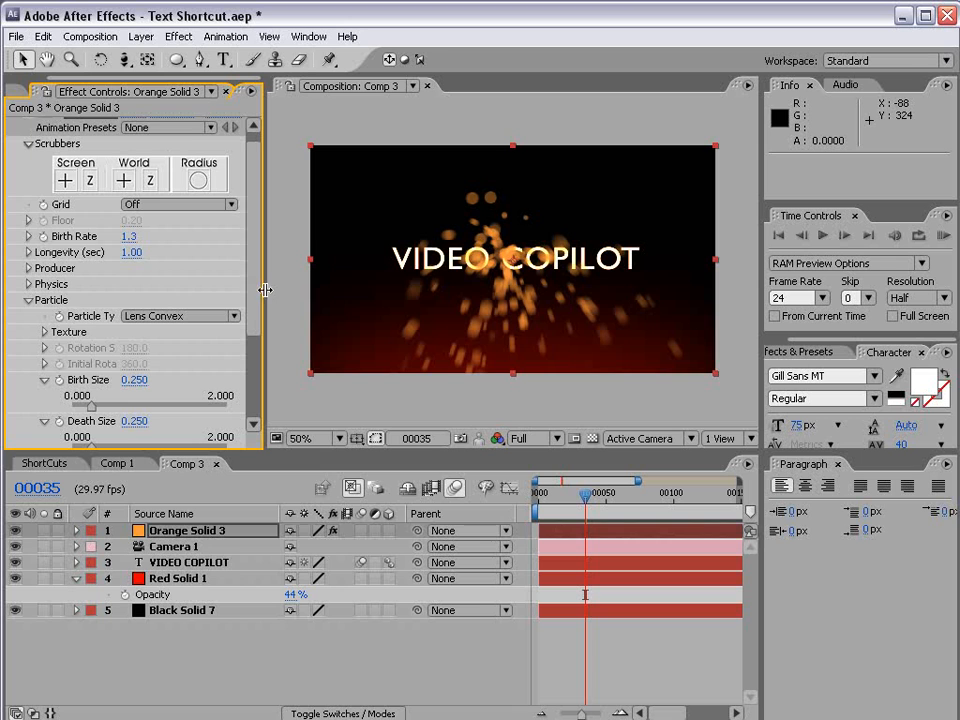
{"action": "scroll", "scroll_direction": "down", "scroll_amount": 3}
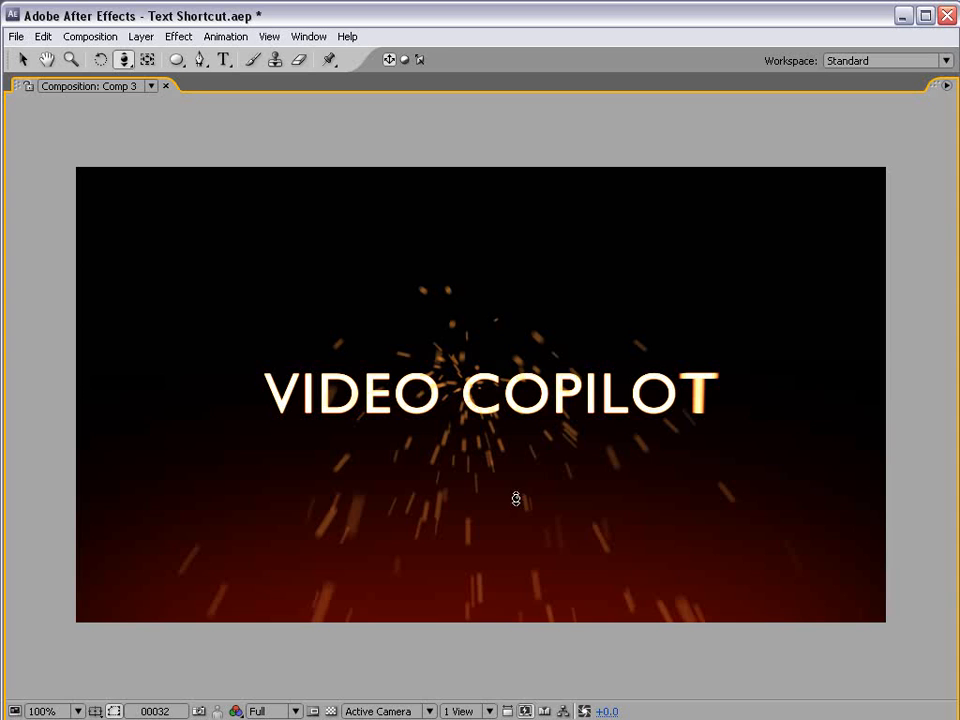
{"action": "mouse_move", "coordinate": [188, 396]}
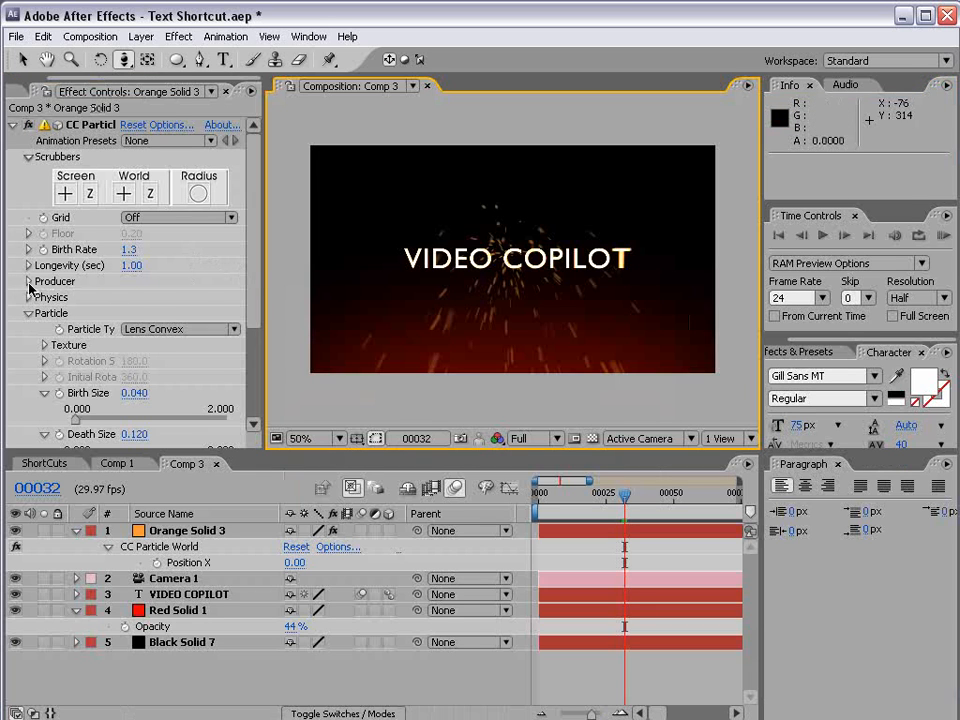
Step: Keyframe the producer's Position X and Birth Rate over time so the emitter sweeps across the title
{"action": "left_click", "coordinate": [28, 280]}
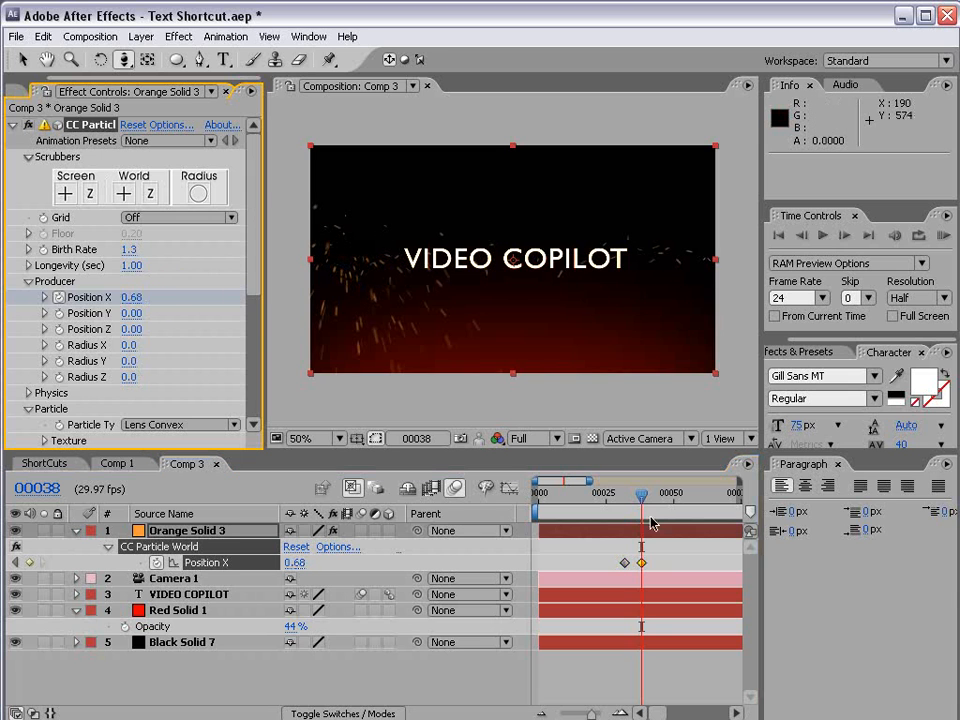
{"action": "left_click_drag", "start_coordinate": [640, 492], "coordinate": [624, 492]}
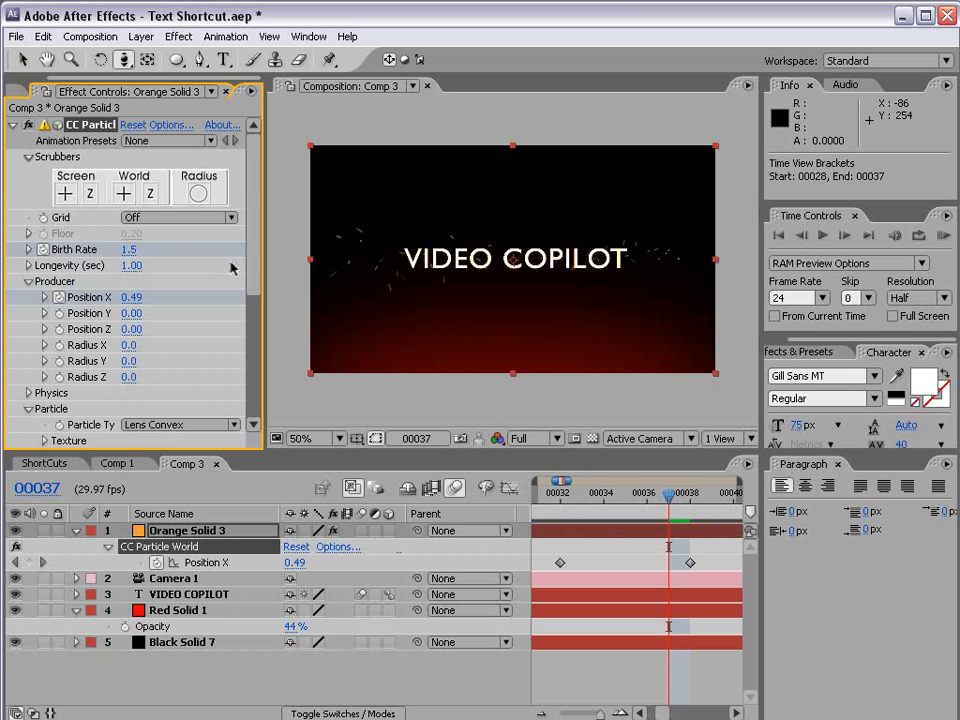
{"action": "left_click_drag", "start_coordinate": [668, 492], "coordinate": [576, 492]}
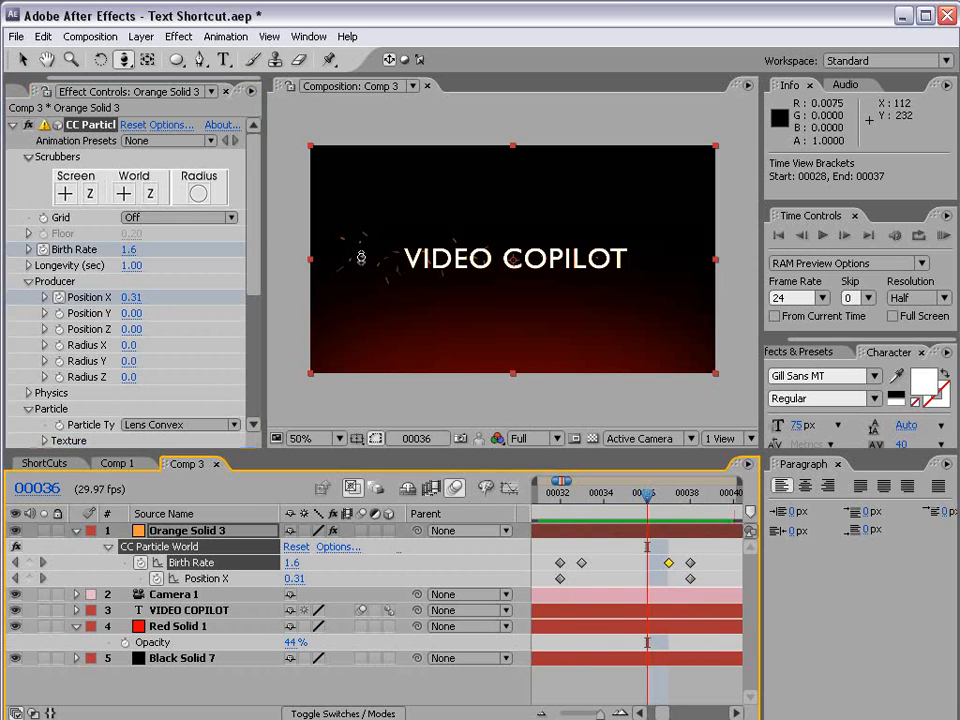
{"action": "mouse_move", "coordinate": [484, 262]}
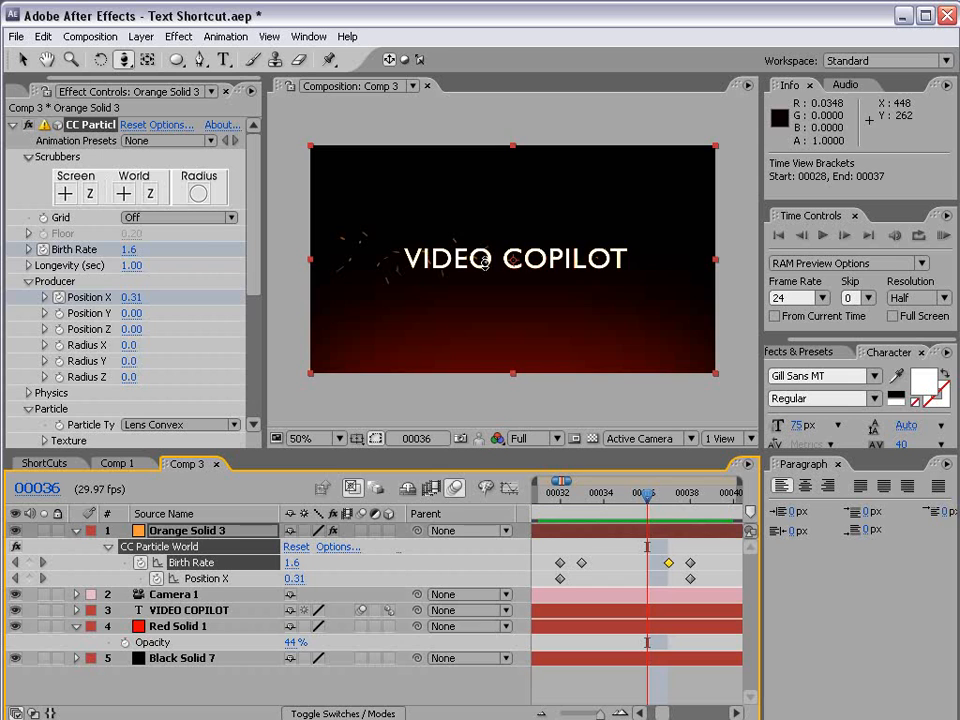
{"action": "left_click", "coordinate": [28, 280]}
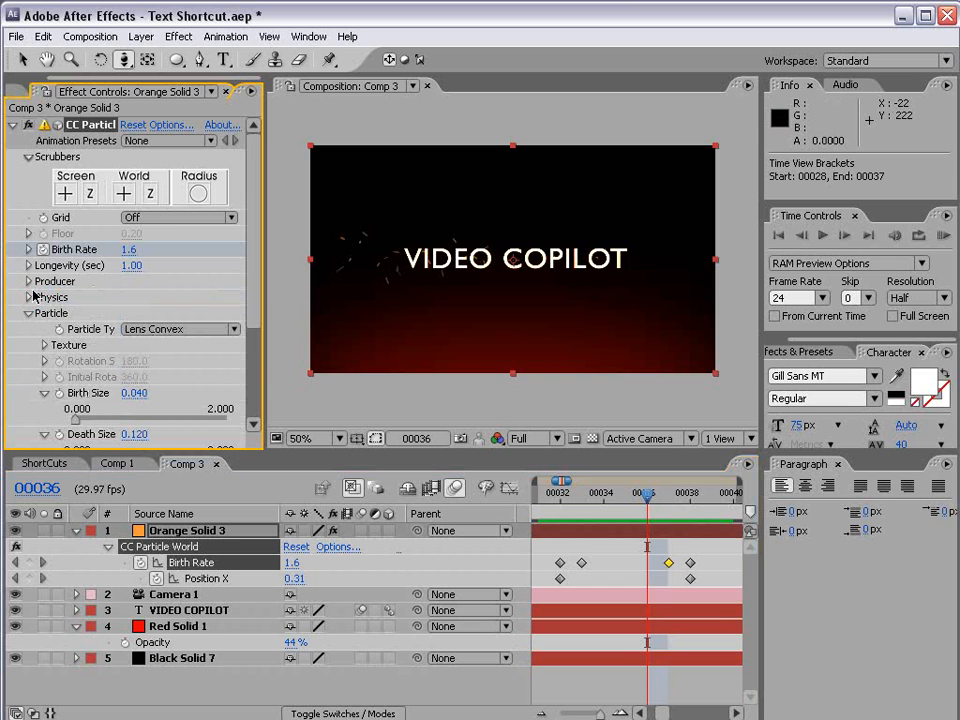
Step: Raise Velocity and Inherit Velocity, lower Gravity, and reduce Birth Size to 0.044
{"action": "left_click", "coordinate": [28, 296]}
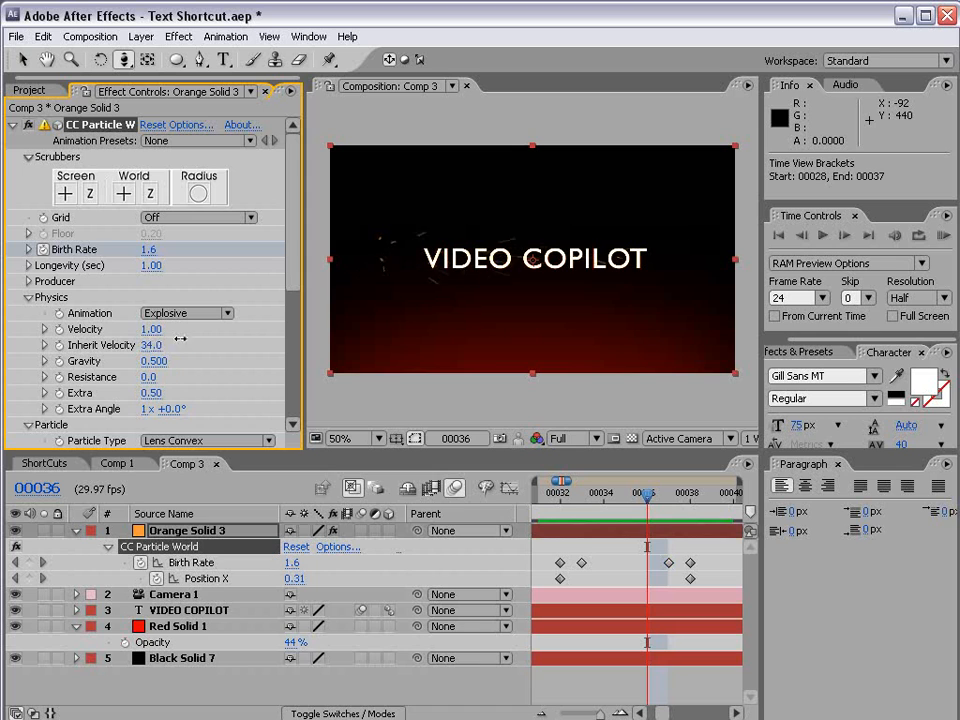
{"action": "left_click_drag", "start_coordinate": [644, 496], "coordinate": [604, 496]}
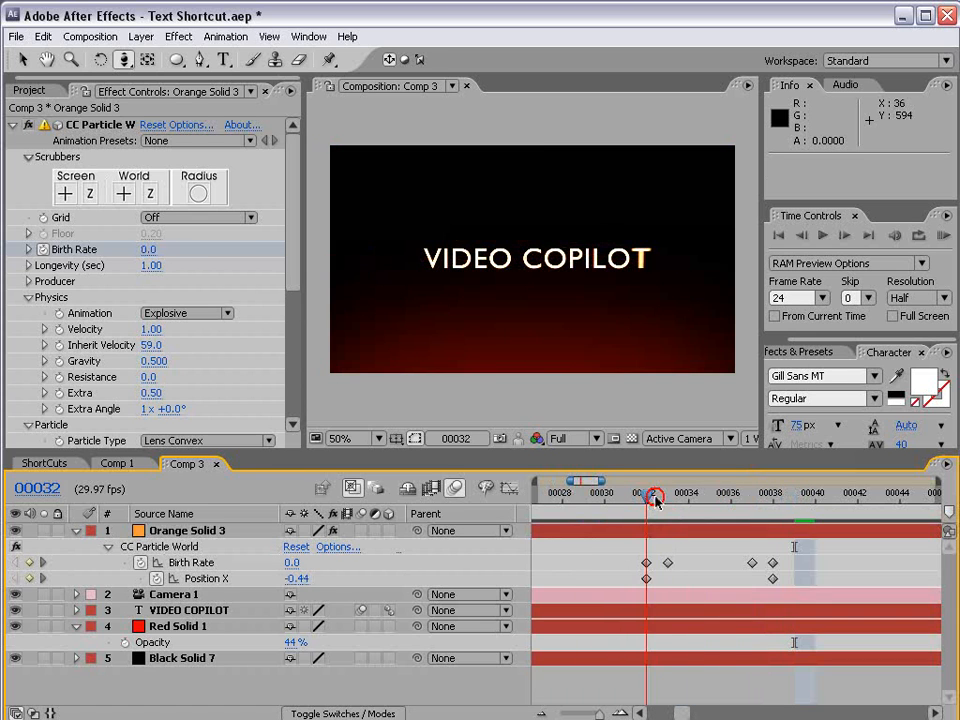
{"action": "left_click_drag", "start_coordinate": [656, 496], "coordinate": [792, 496]}
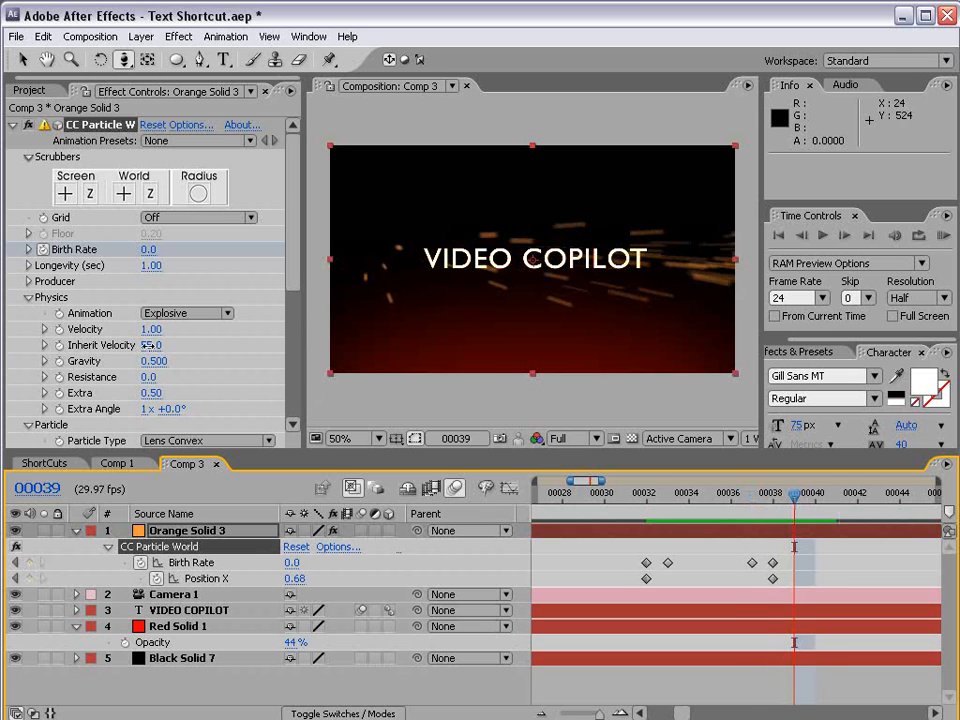
{"action": "left_click", "coordinate": [656, 500]}
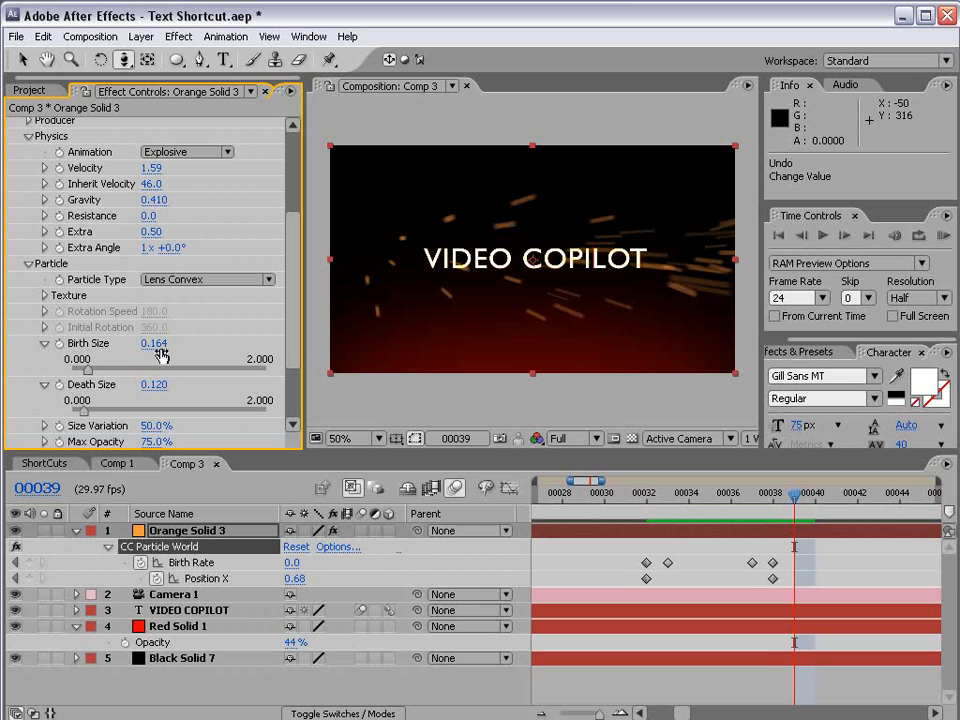
{"action": "left_click_drag", "start_coordinate": [154, 344], "coordinate": [142, 344]}
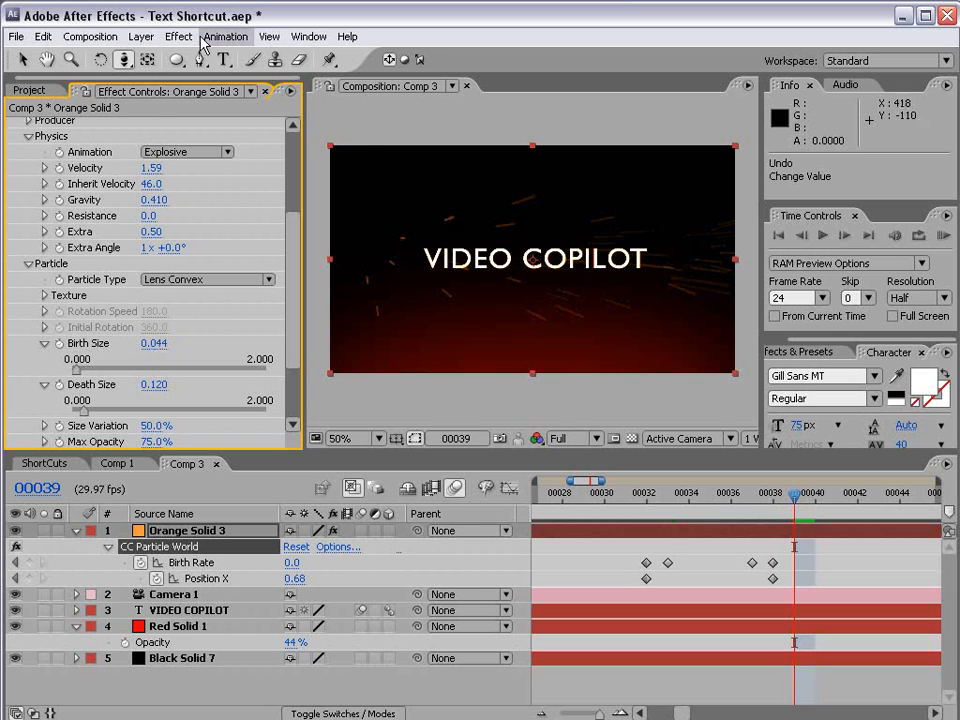
Step: Add an Exposure effect to the spark layer and raise it to 3.00
{"action": "left_click", "coordinate": [178, 36]}
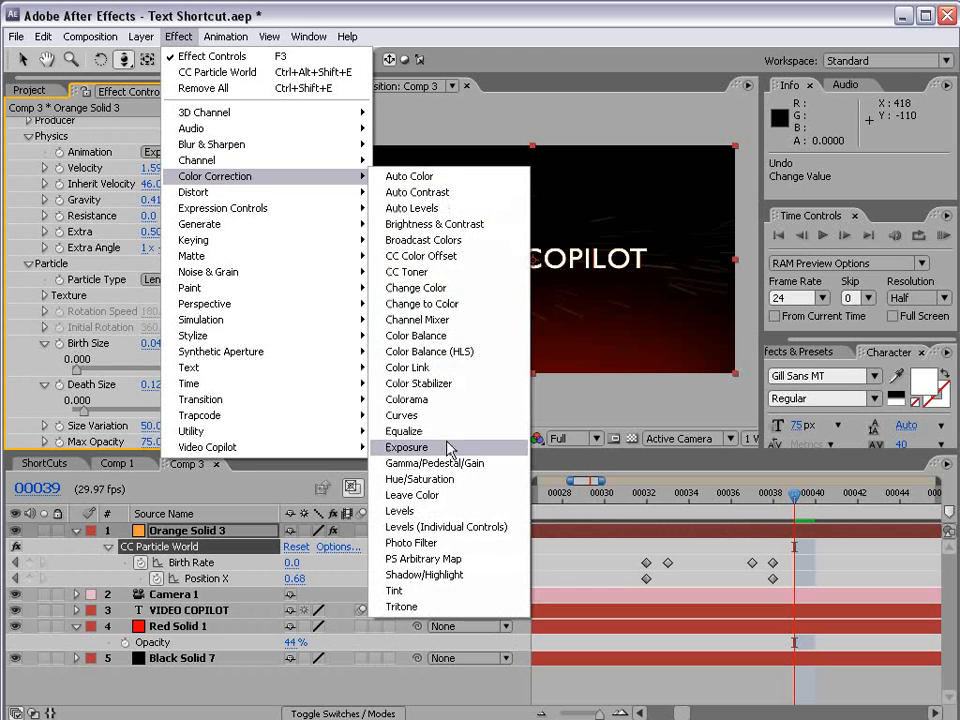
{"action": "left_click", "coordinate": [406, 448]}
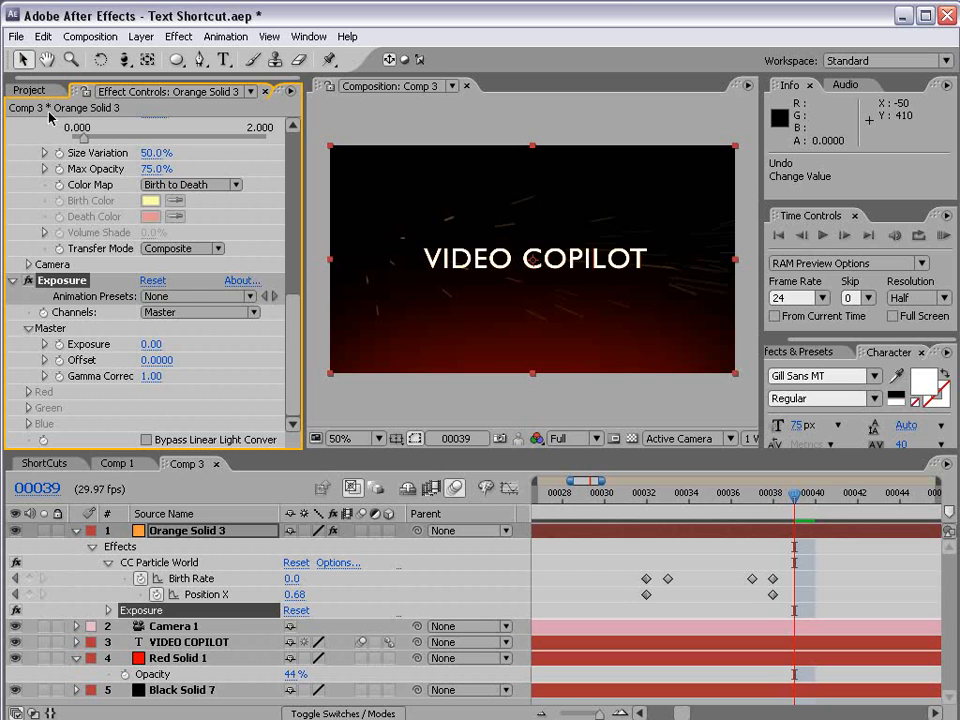
{"action": "left_click_drag", "start_coordinate": [152, 344], "coordinate": [160, 344]}
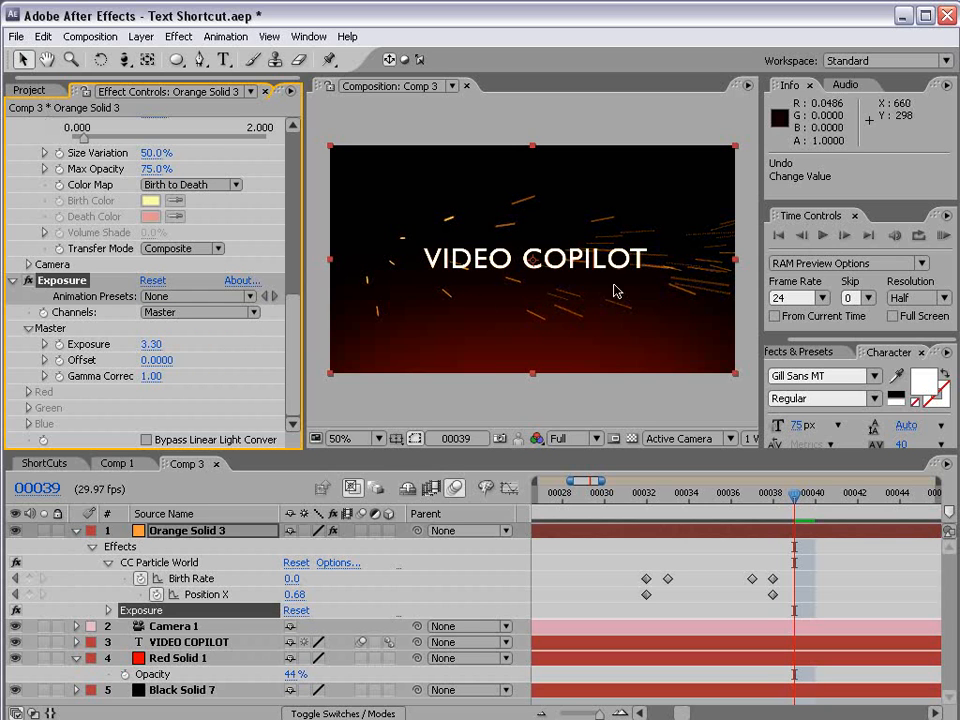
{"action": "mouse_move", "coordinate": [444, 256]}
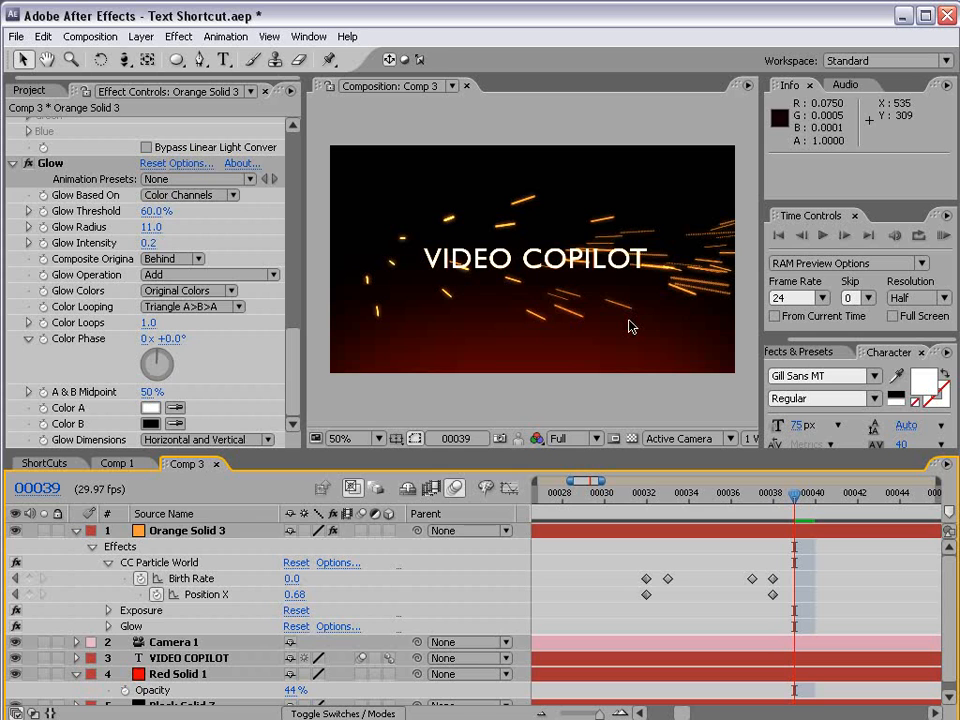
Step: Duplicate the spark layer as Particle 2 and lower its Inherit Velocity to 31
{"action": "left_click", "coordinate": [184, 530]}
{"action": "type", "text": "Particle"}
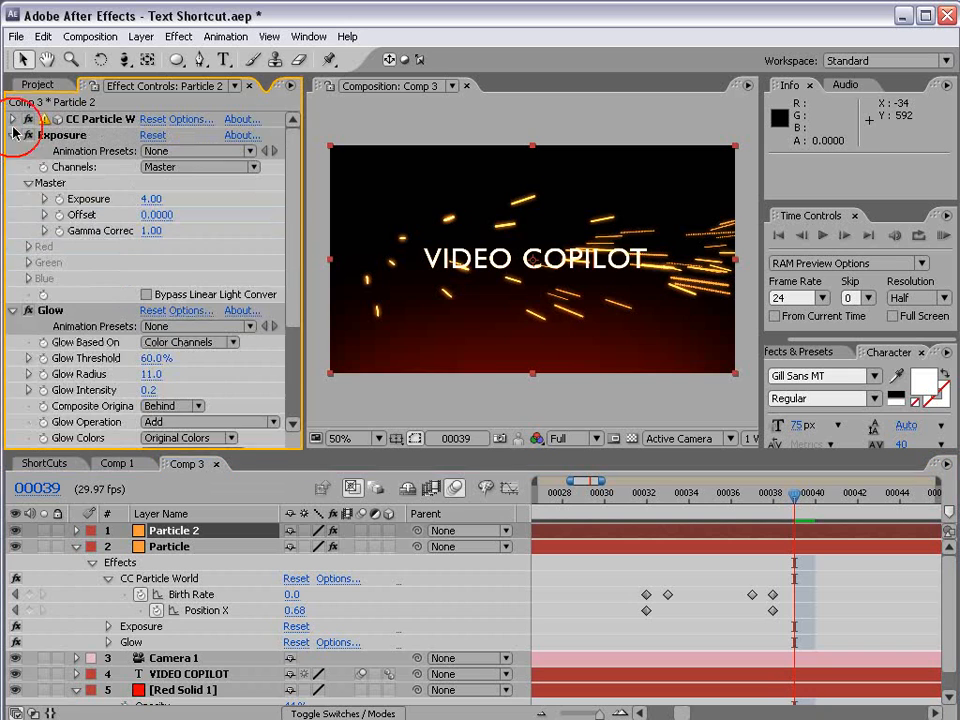
{"action": "left_click", "coordinate": [12, 120]}
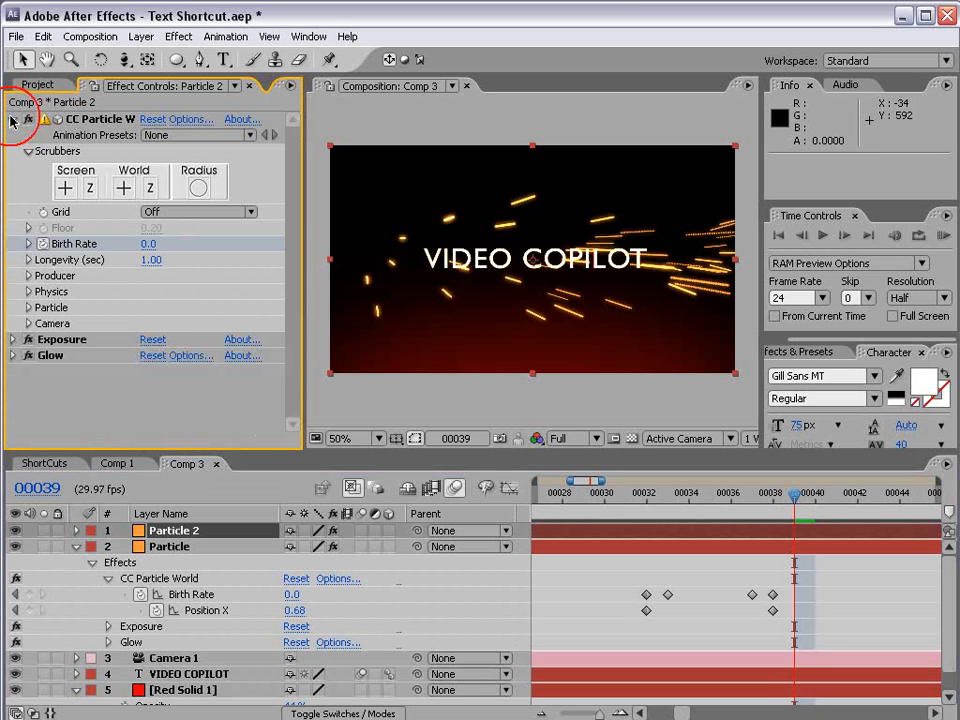
{"action": "left_click", "coordinate": [28, 276]}
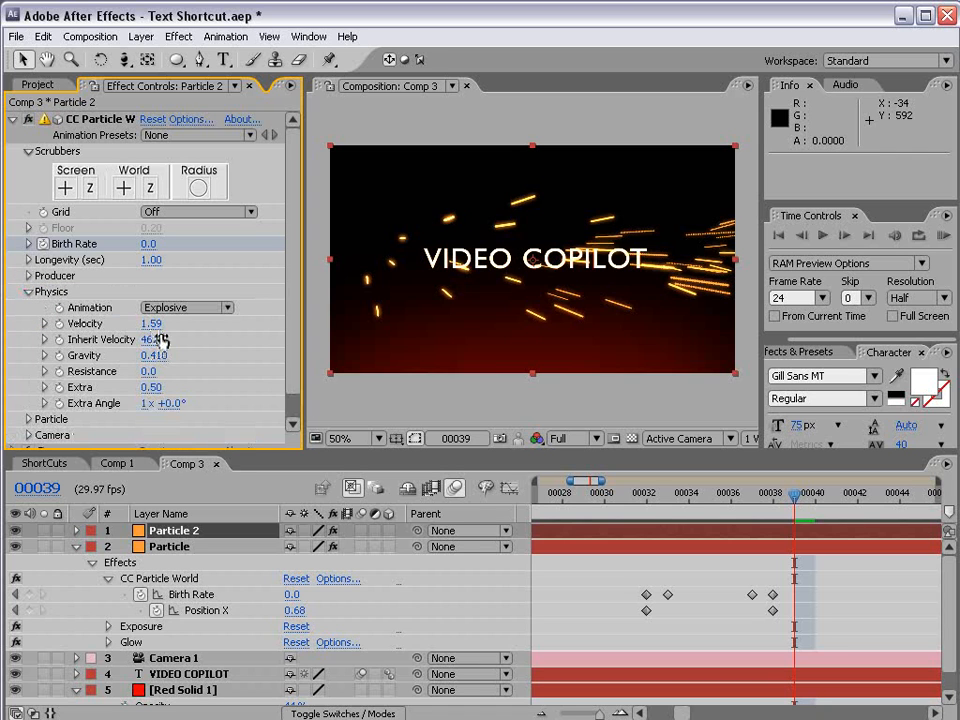
{"action": "left_click_drag", "start_coordinate": [156, 340], "coordinate": [144, 340]}
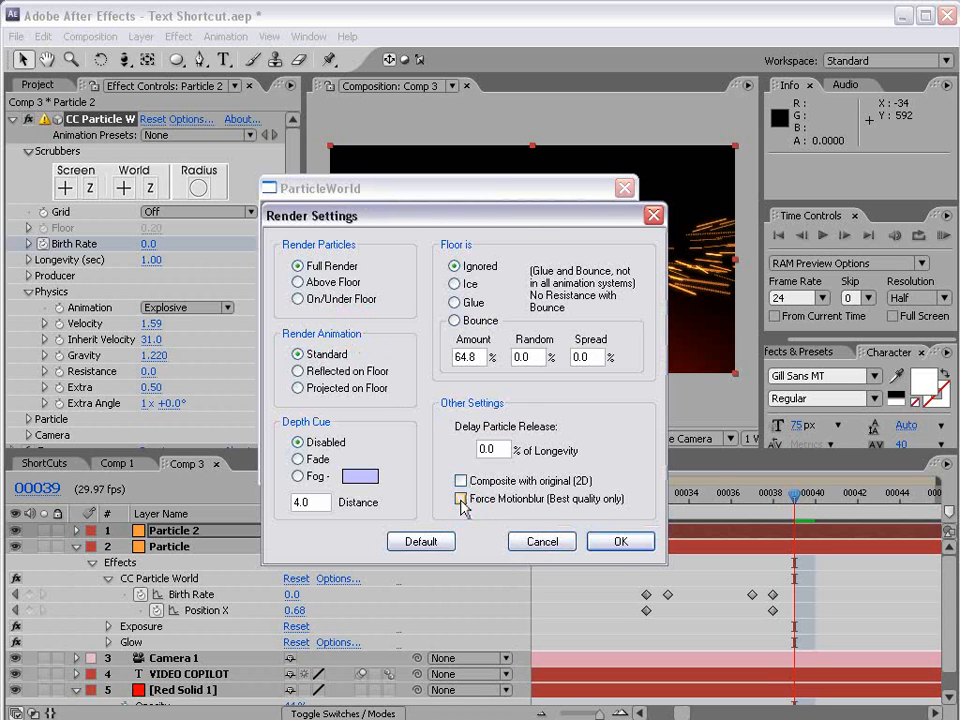
Step: Raise the copy's Gravity to 1.22 and confirm its CC Particle World options
{"action": "left_click", "coordinate": [620, 540]}
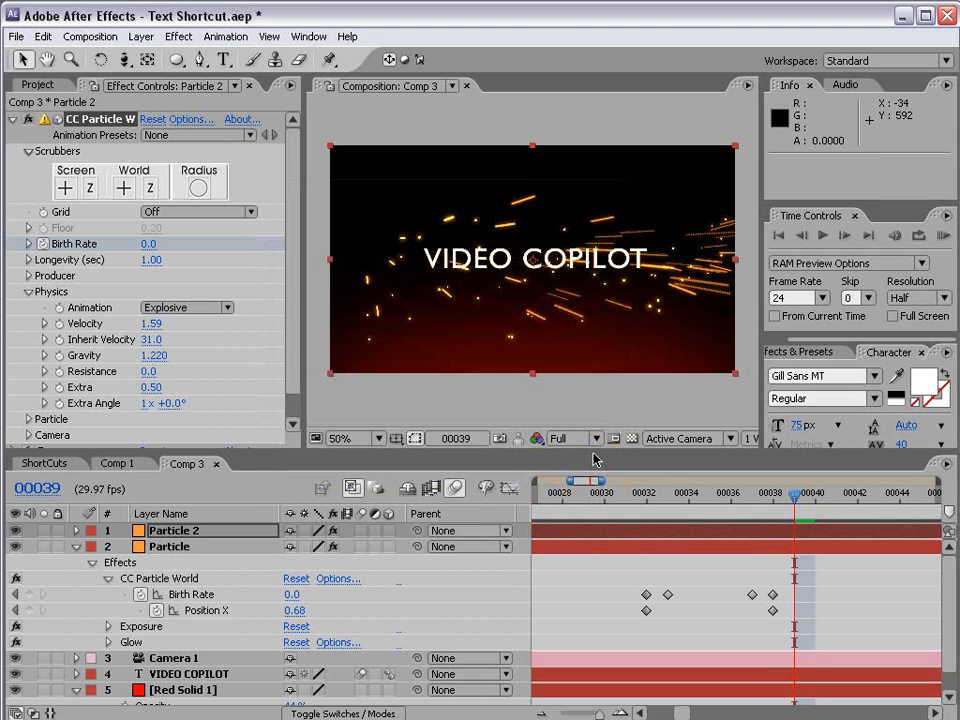
{"action": "left_click", "coordinate": [352, 438]}
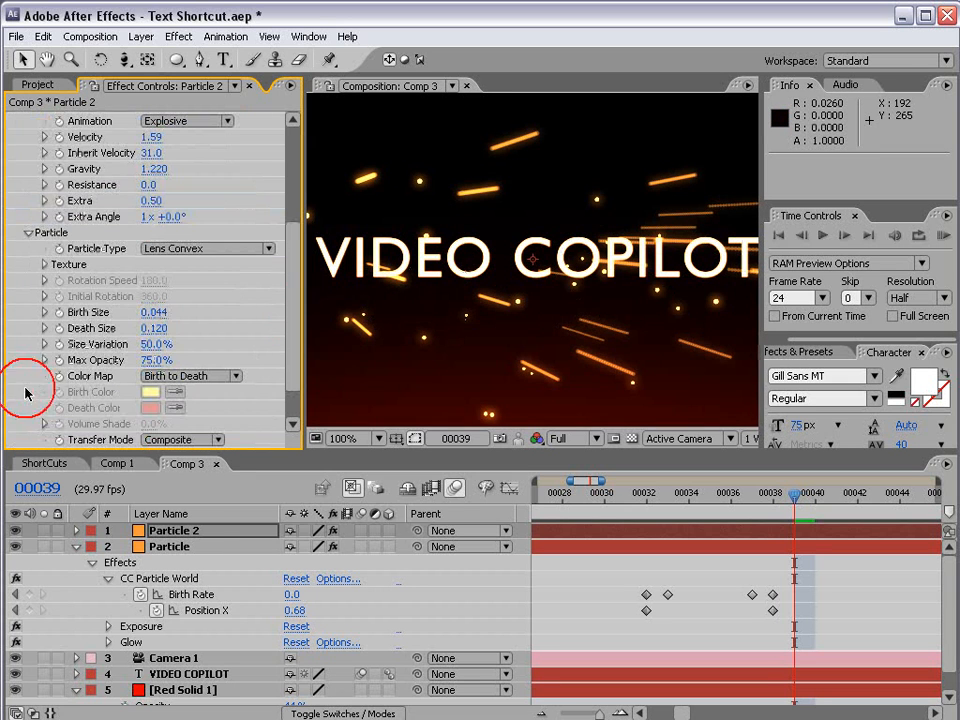
{"action": "left_click", "coordinate": [44, 312]}
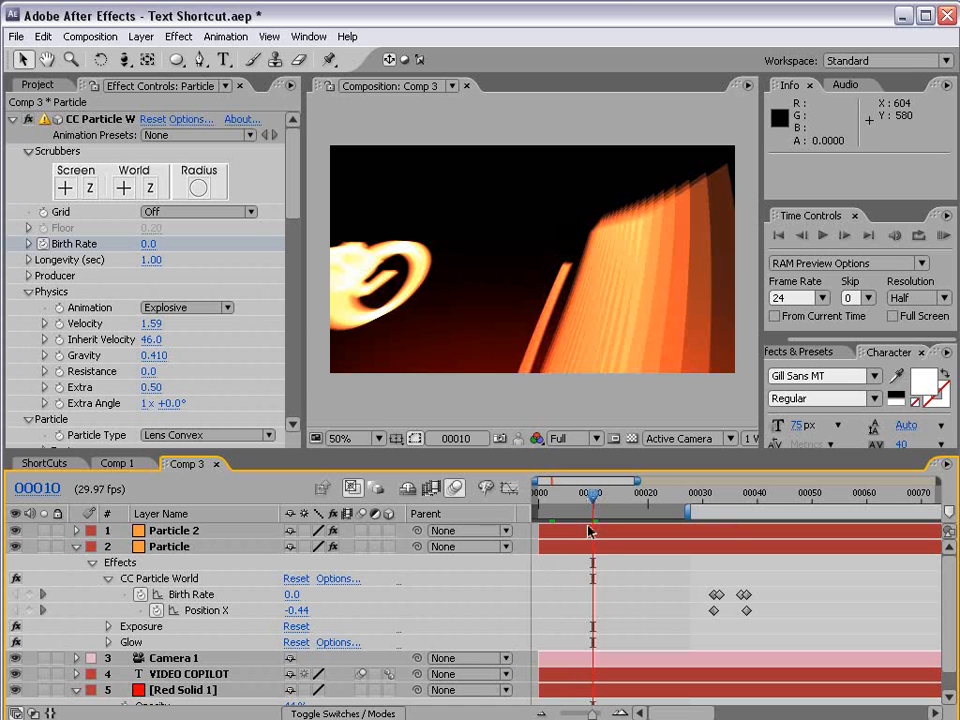
Step: Add an adjustment layer above all layers in Comp 3 and select Camera 1
{"action": "left_click", "coordinate": [168, 546]}
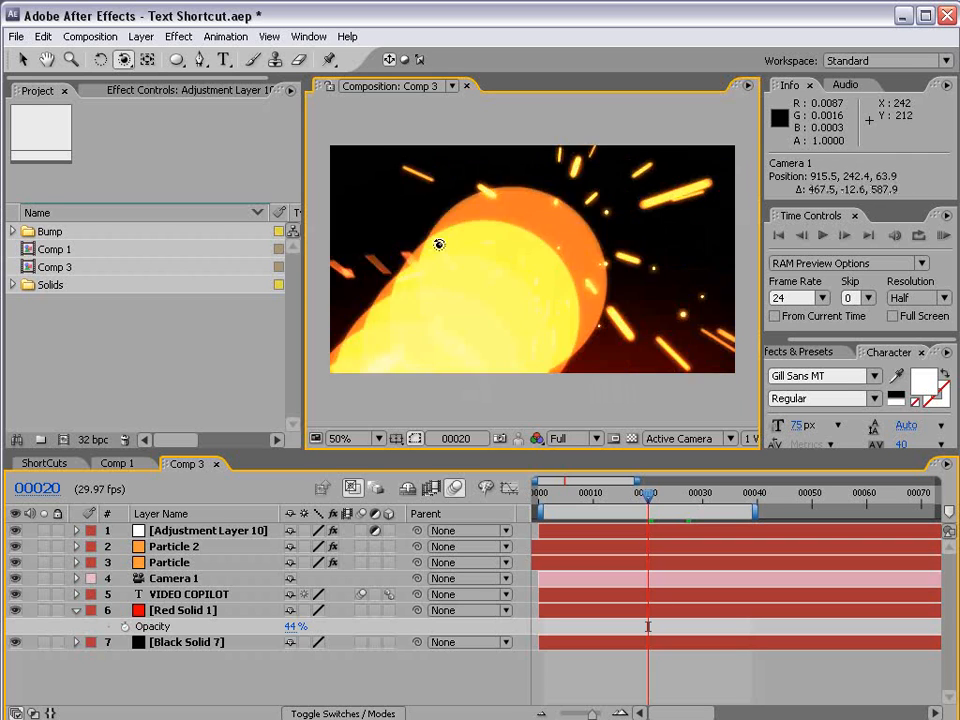
{"action": "left_click", "coordinate": [174, 578]}
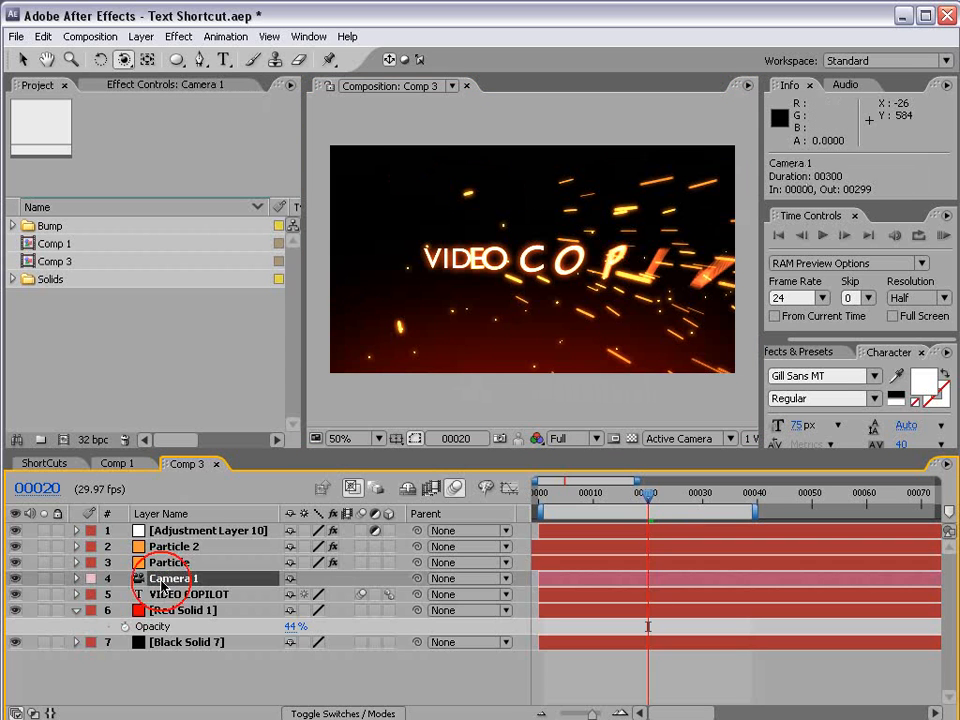
{"action": "left_click", "coordinate": [76, 578]}
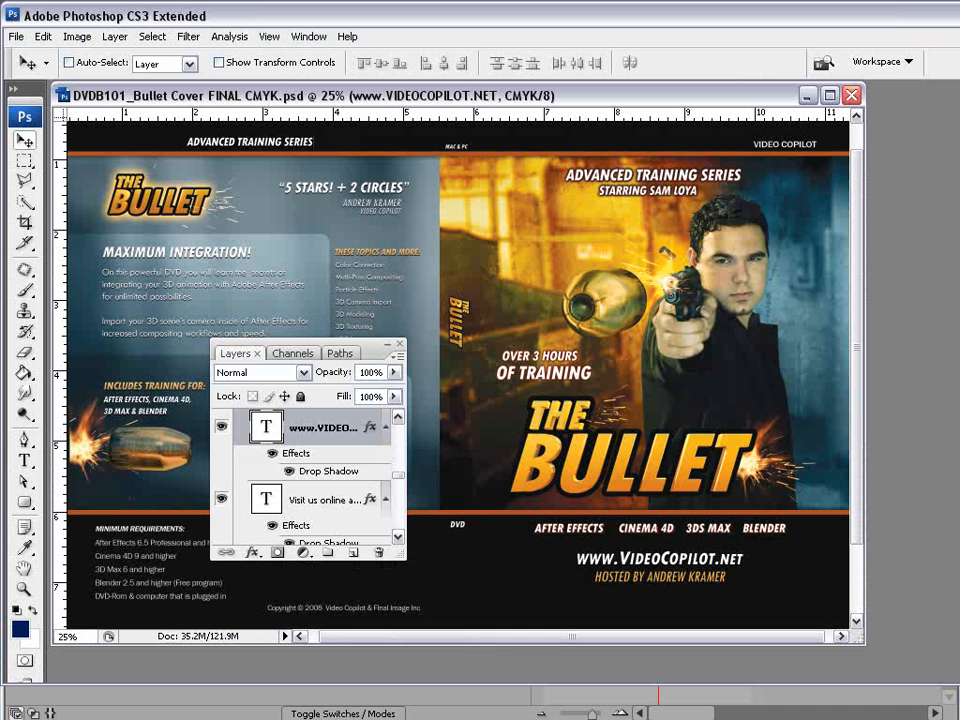
Step: Switch to Photoshop CS3 showing the DVD101_Bullet Cover document with its layers
{"action": "left_click", "coordinate": [24, 460]}
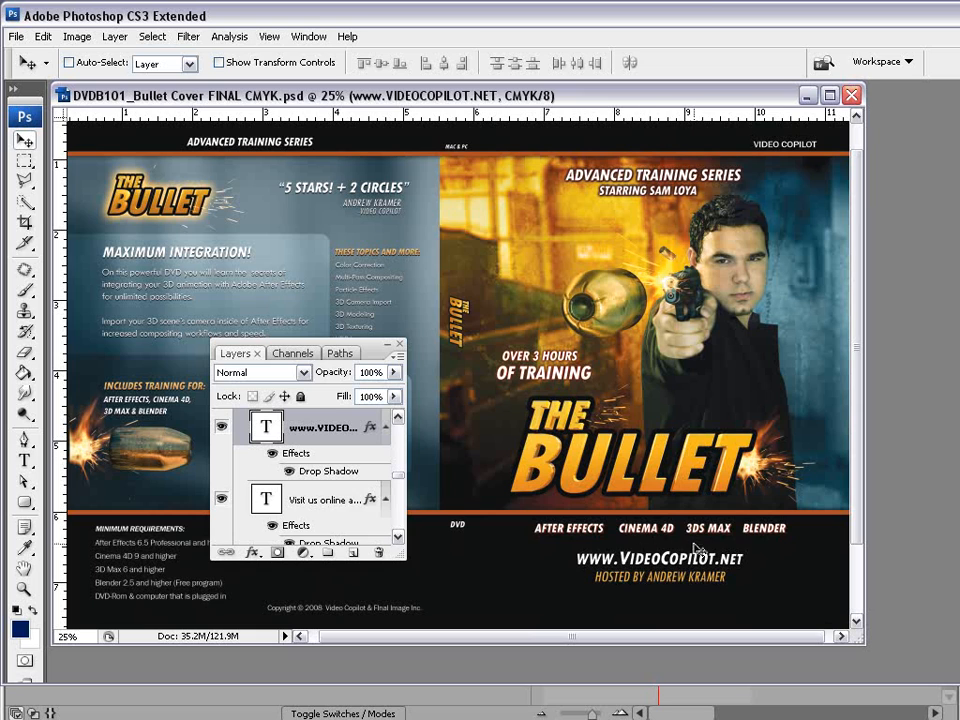
{"action": "mouse_move", "coordinate": [572, 616]}
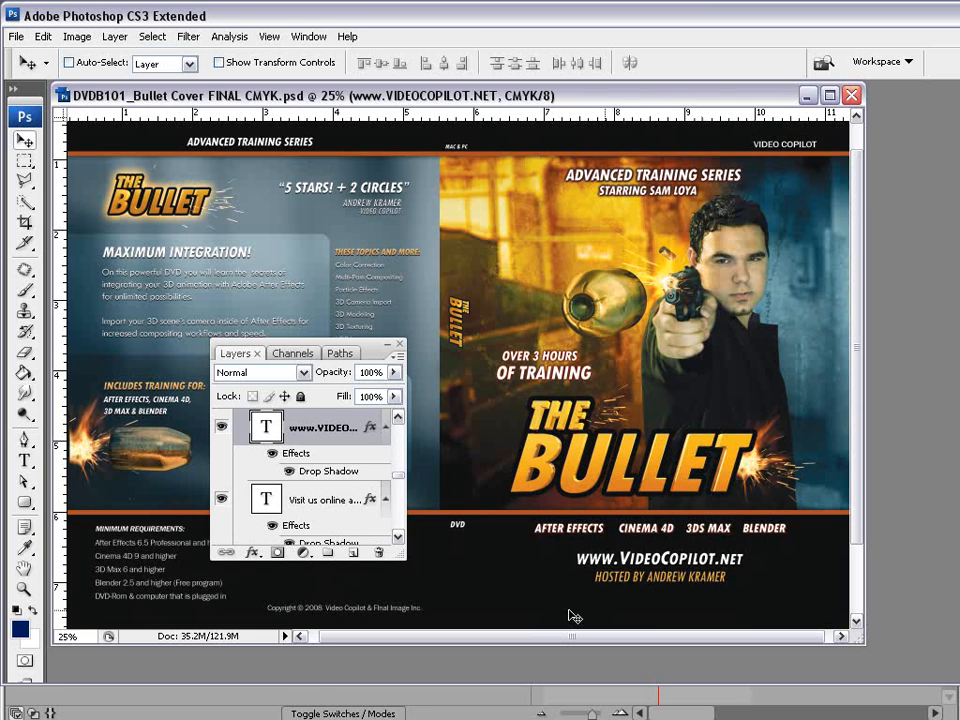
{"action": "mouse_move", "coordinate": [800, 540]}
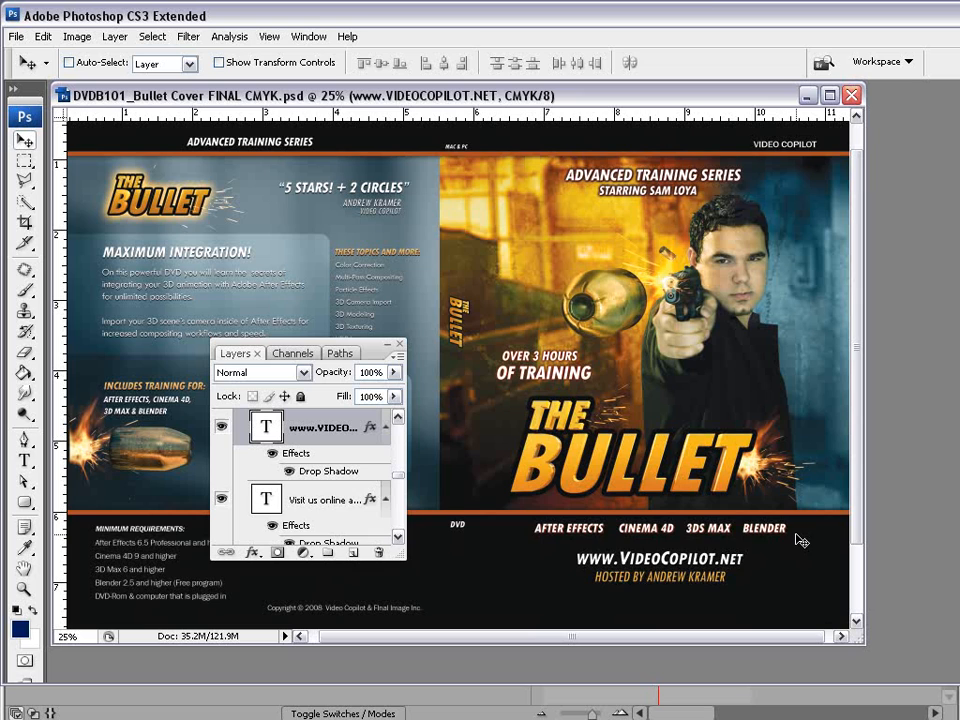